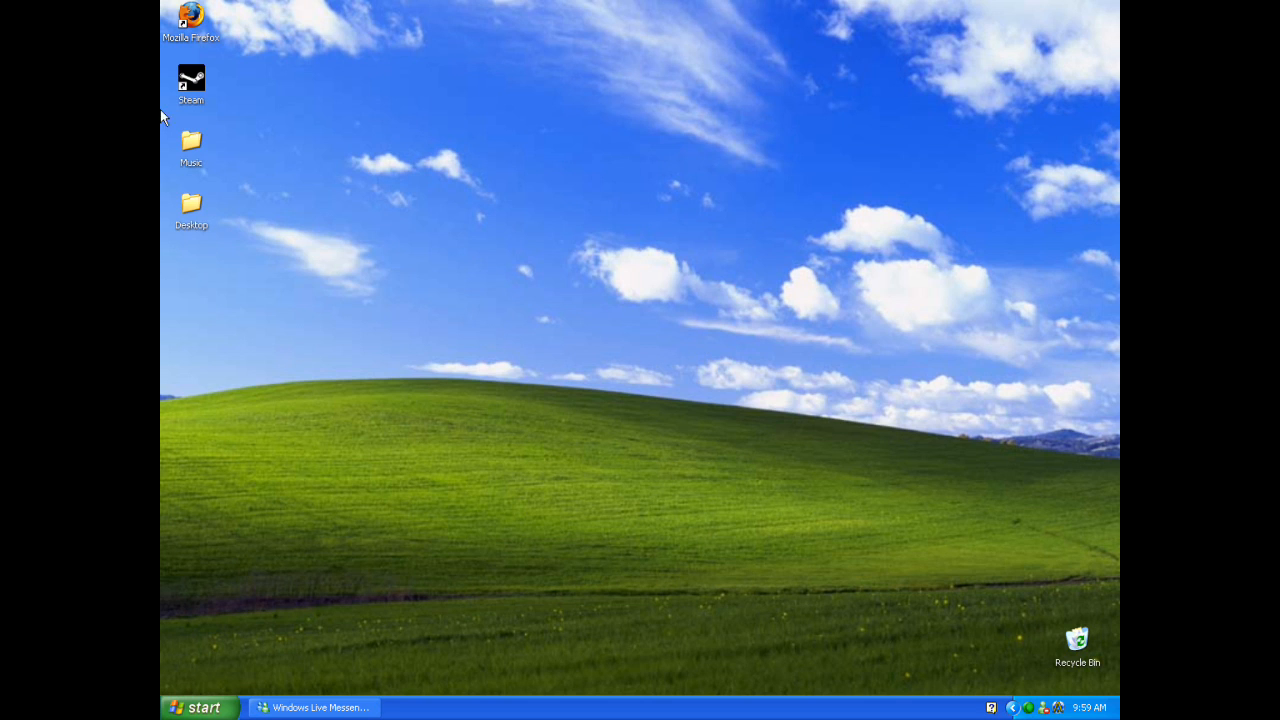
mouse_move(645, 337)
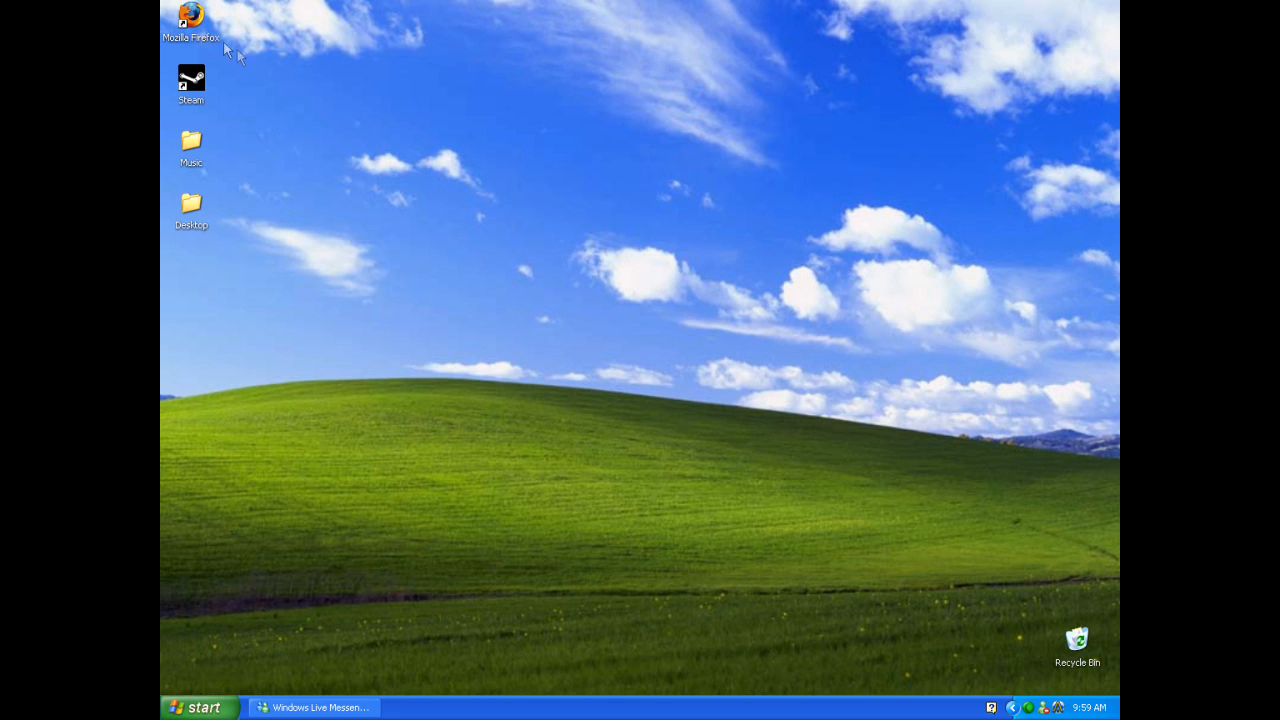
mouse_move(235, 150)
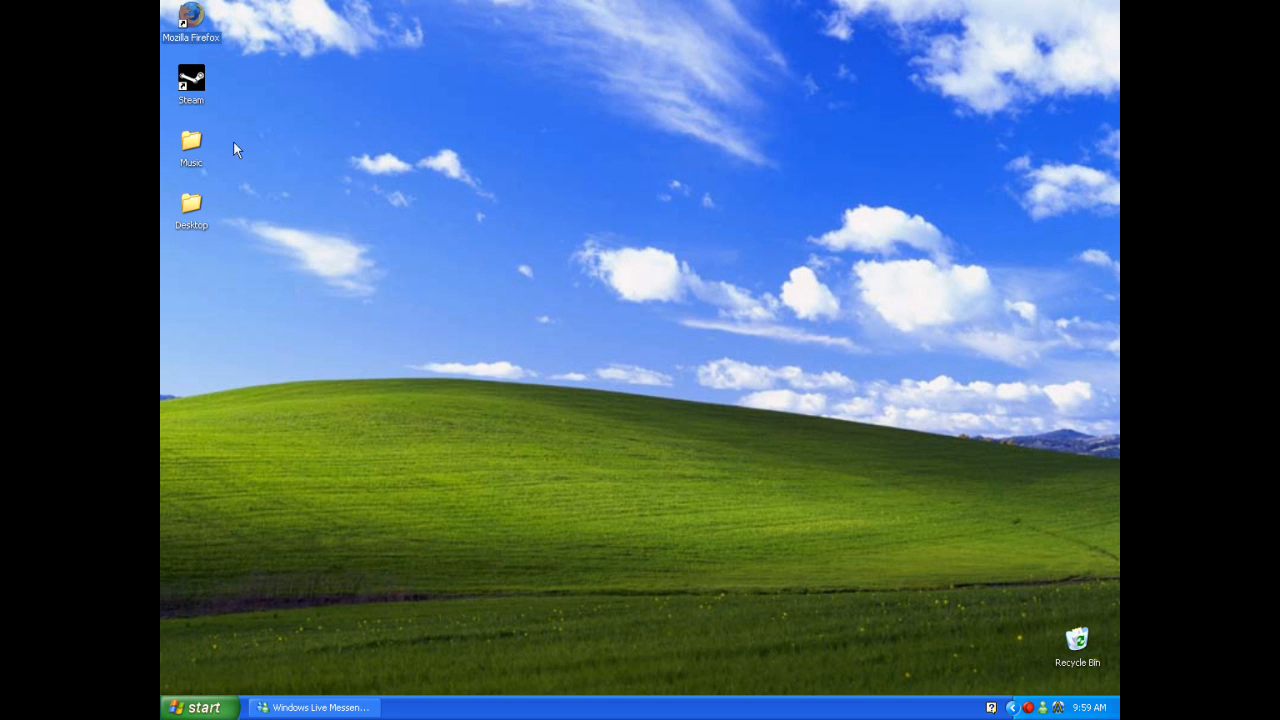
Step: Launch Firefox and go to the msgplus.net homepage
double_click(191, 22)
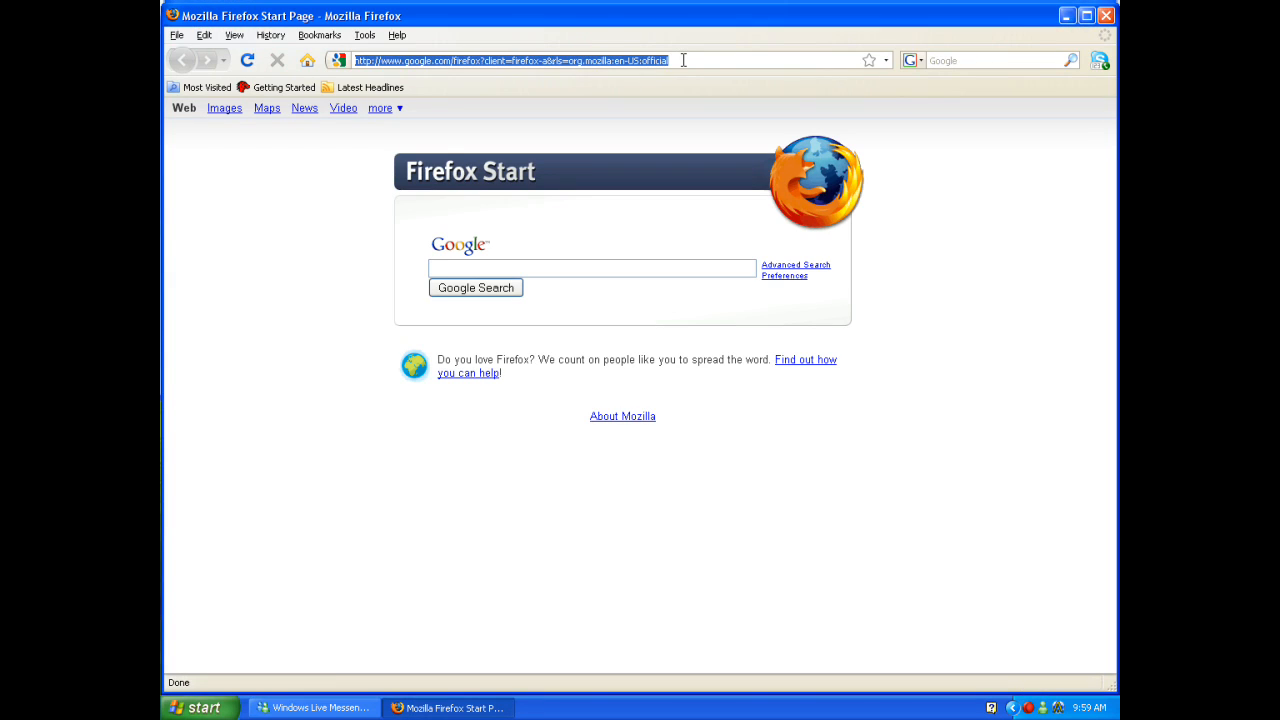
text(msgplus.)
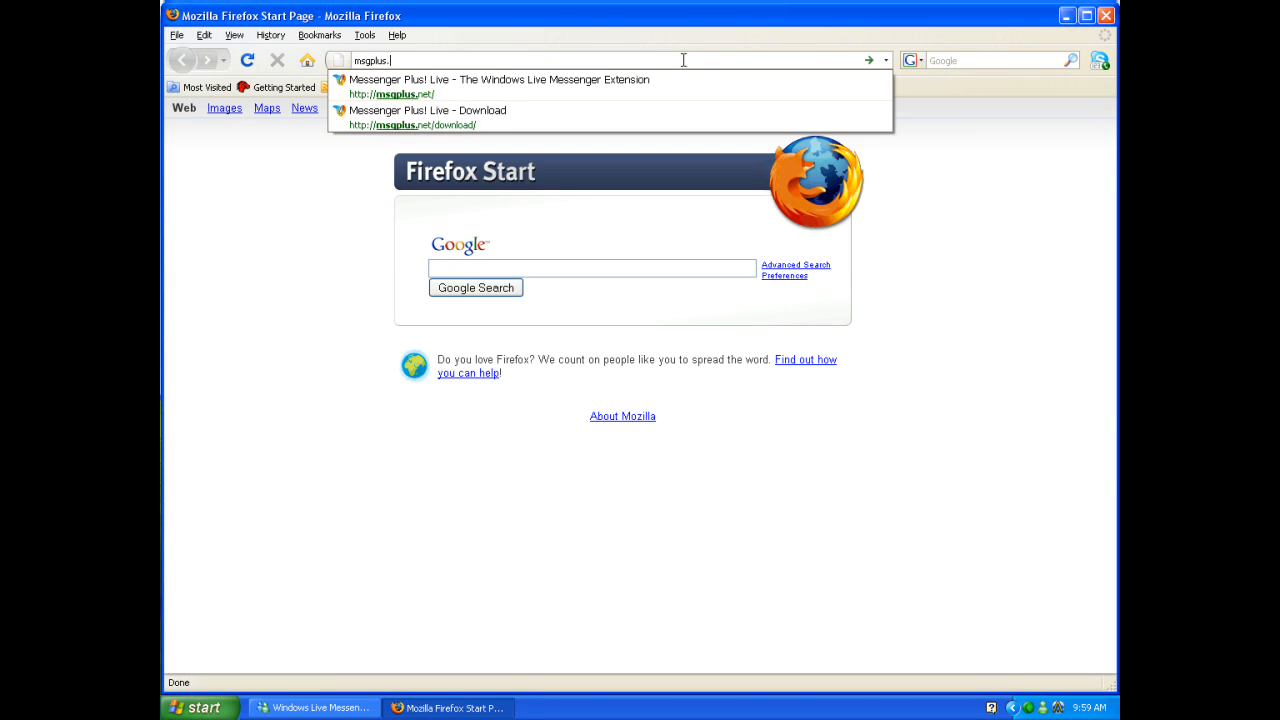
click(499, 86)
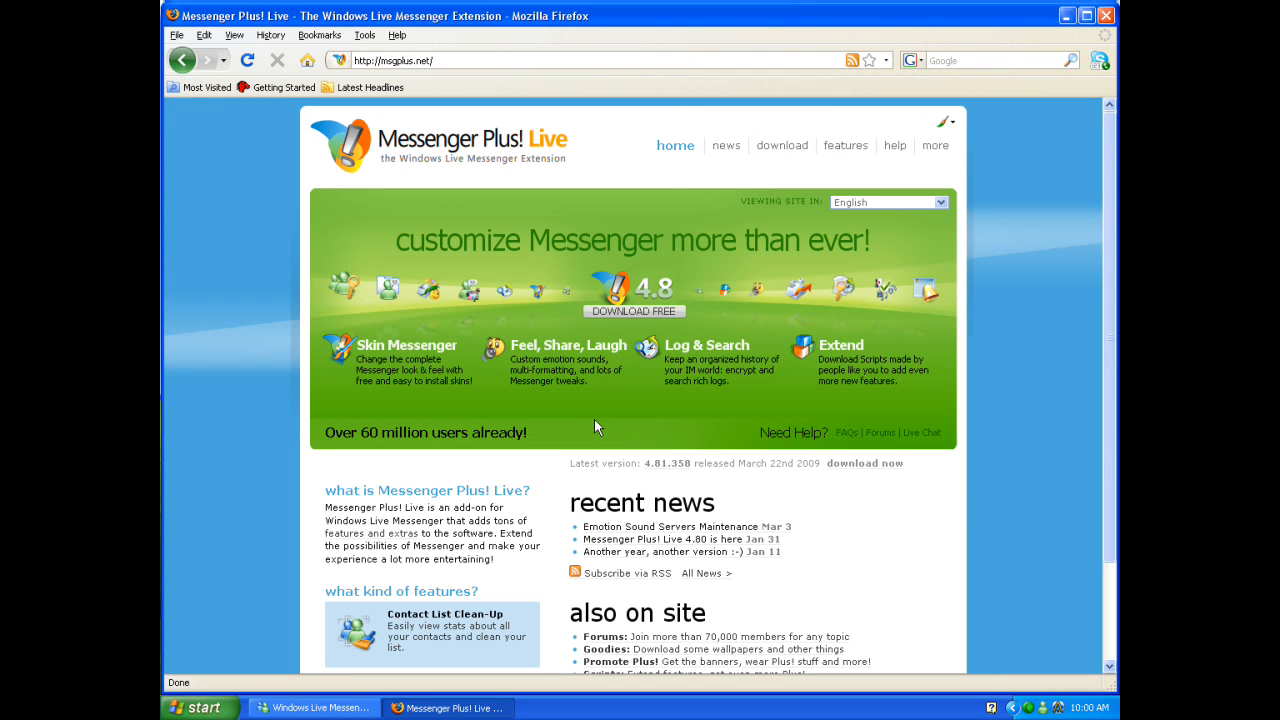
mouse_move(782, 145)
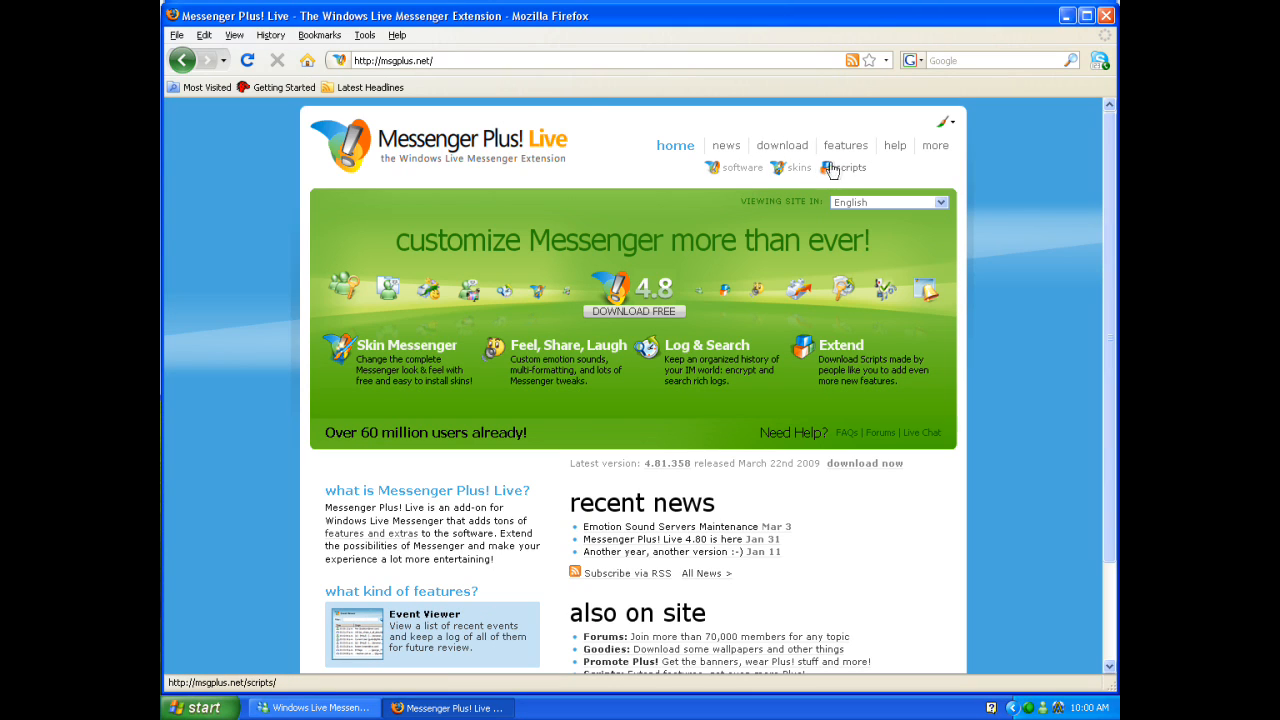
Step: Go to the site's Scripts section and enter 'nudge' in the Search Scripts box
click(853, 167)
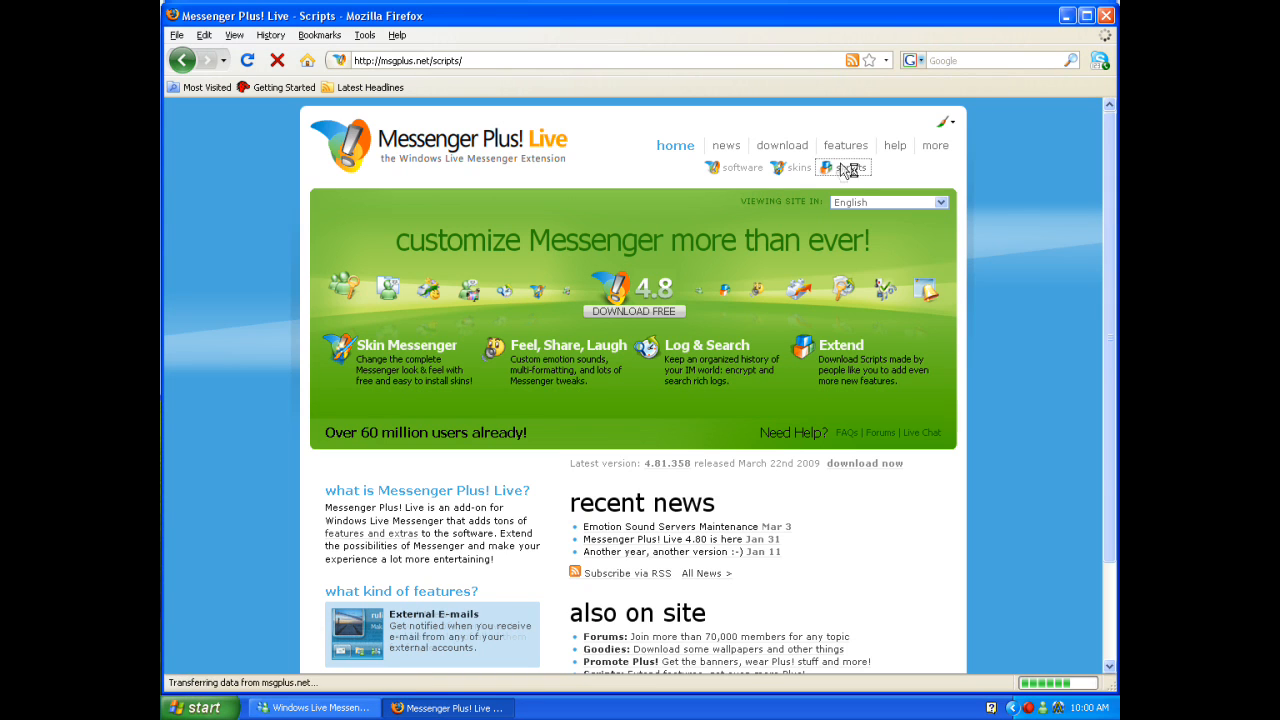
click(854, 167)
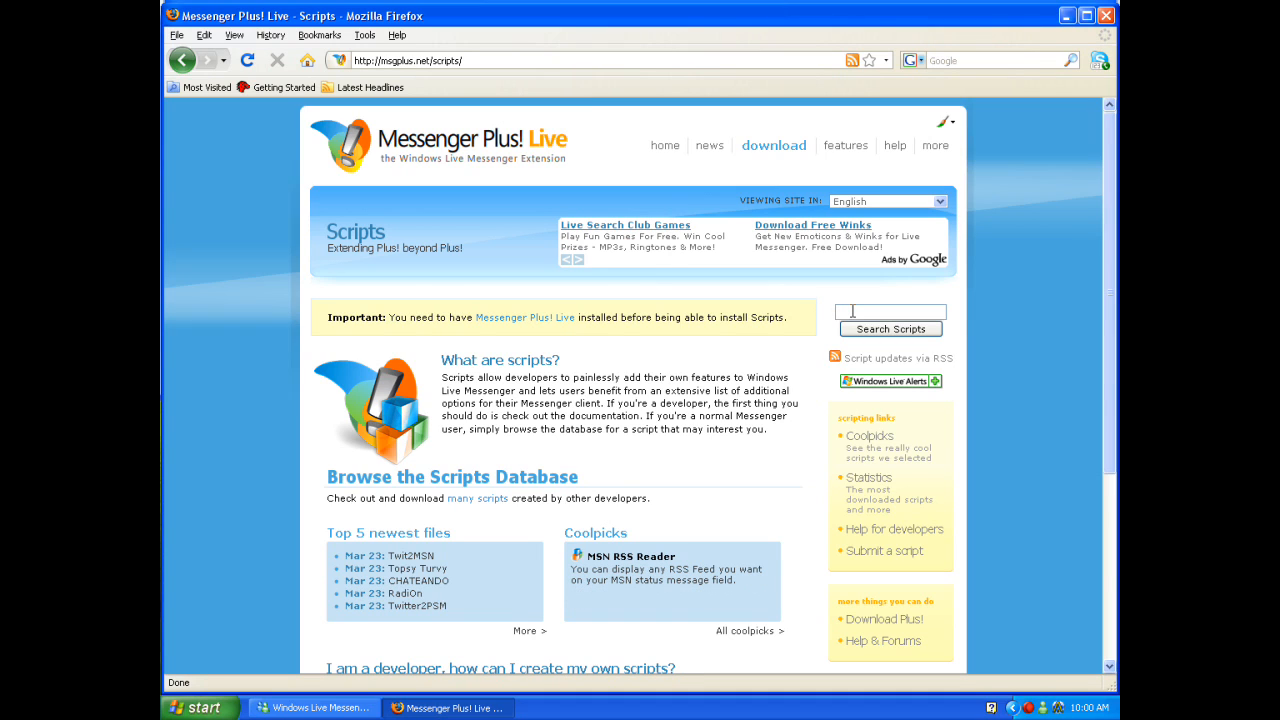
click(890, 311)
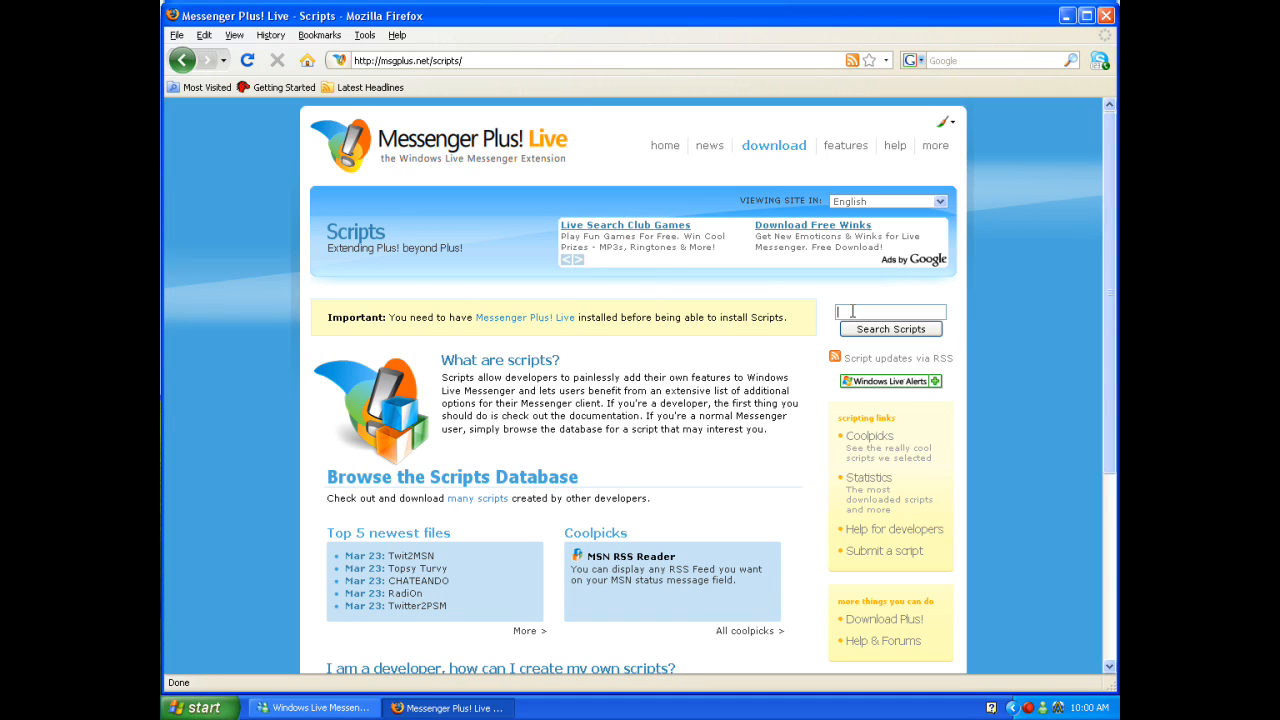
text(nudge)
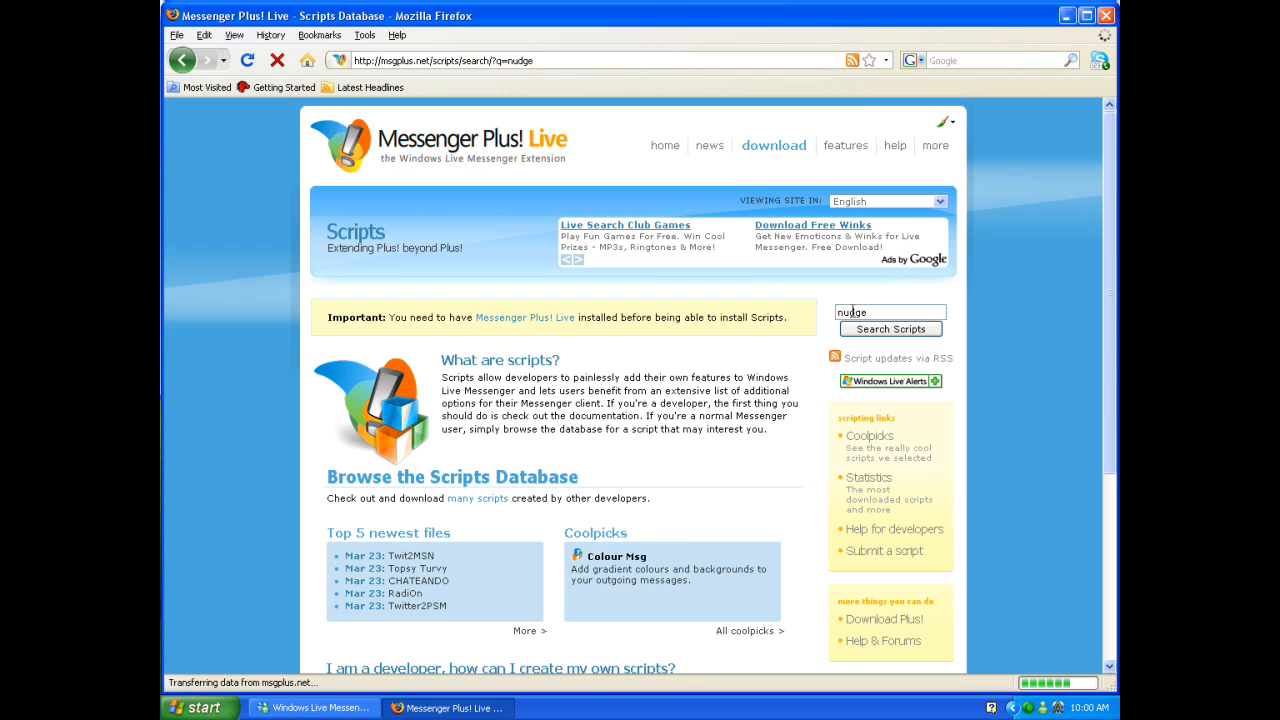
Step: Run the nudge search and pick NudgesToolsScript from the two results
click(890, 328)
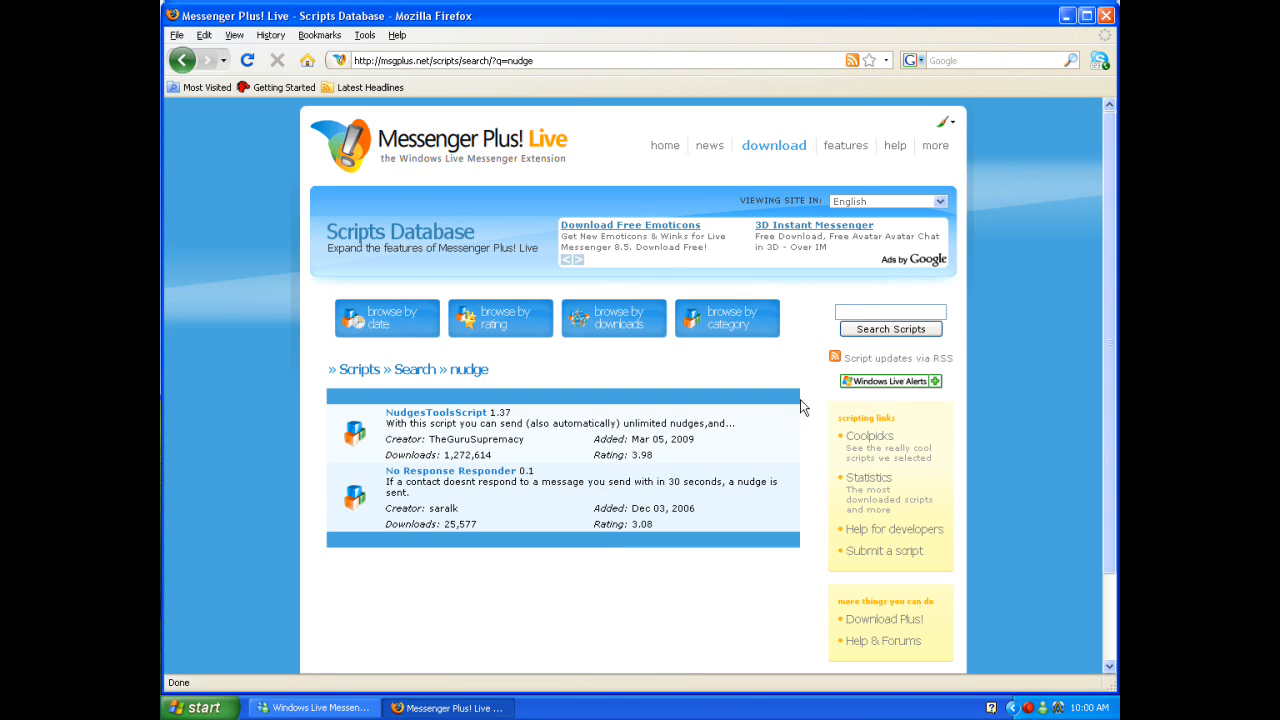
mouse_move(450, 471)
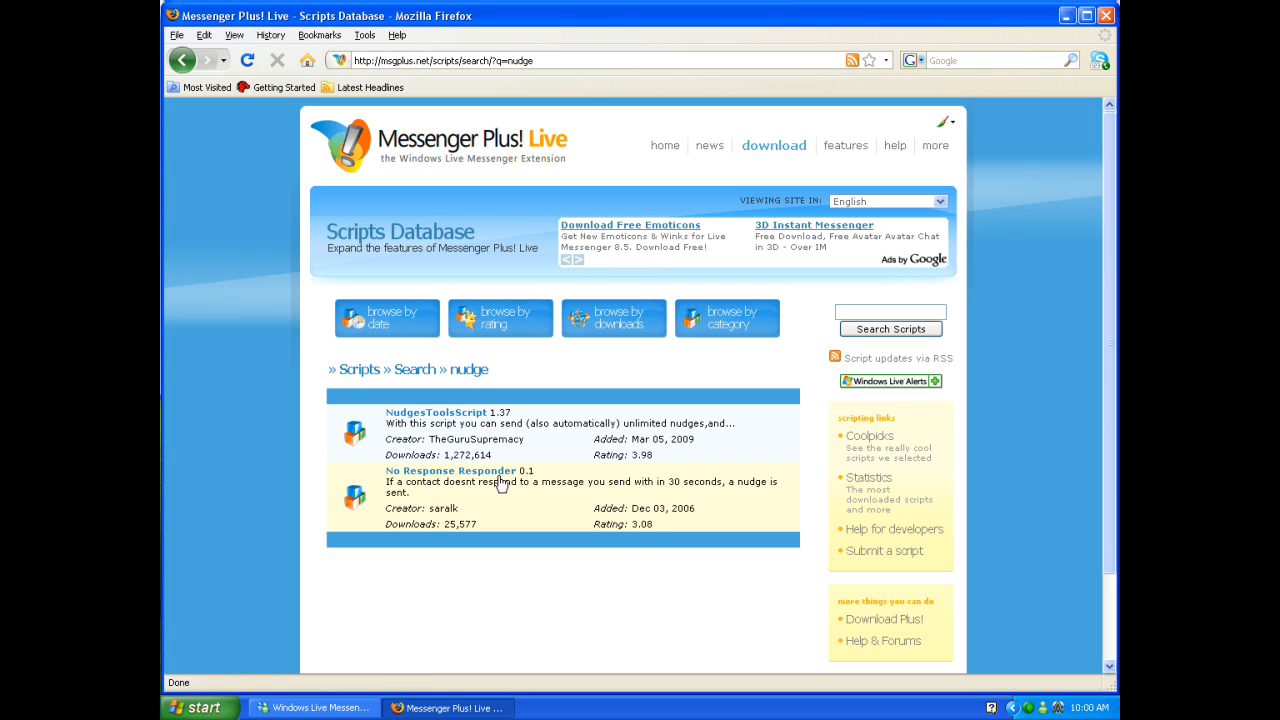
mouse_move(581, 499)
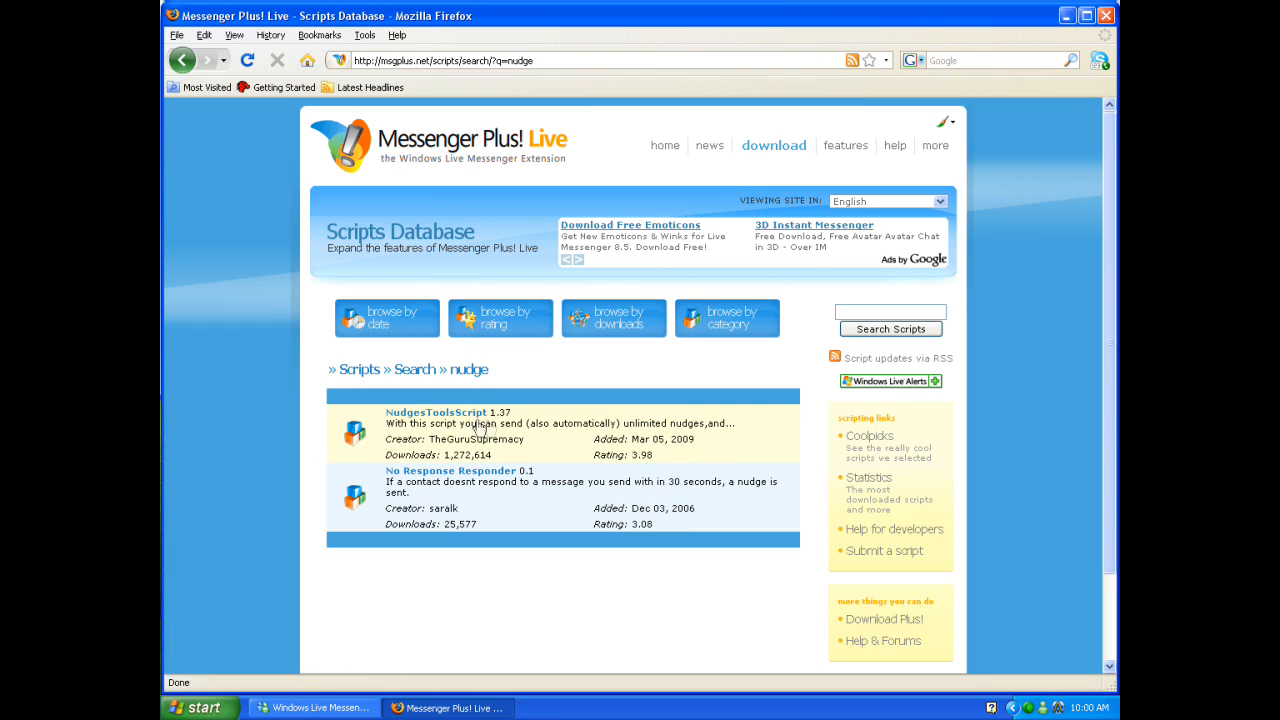
mouse_move(455, 413)
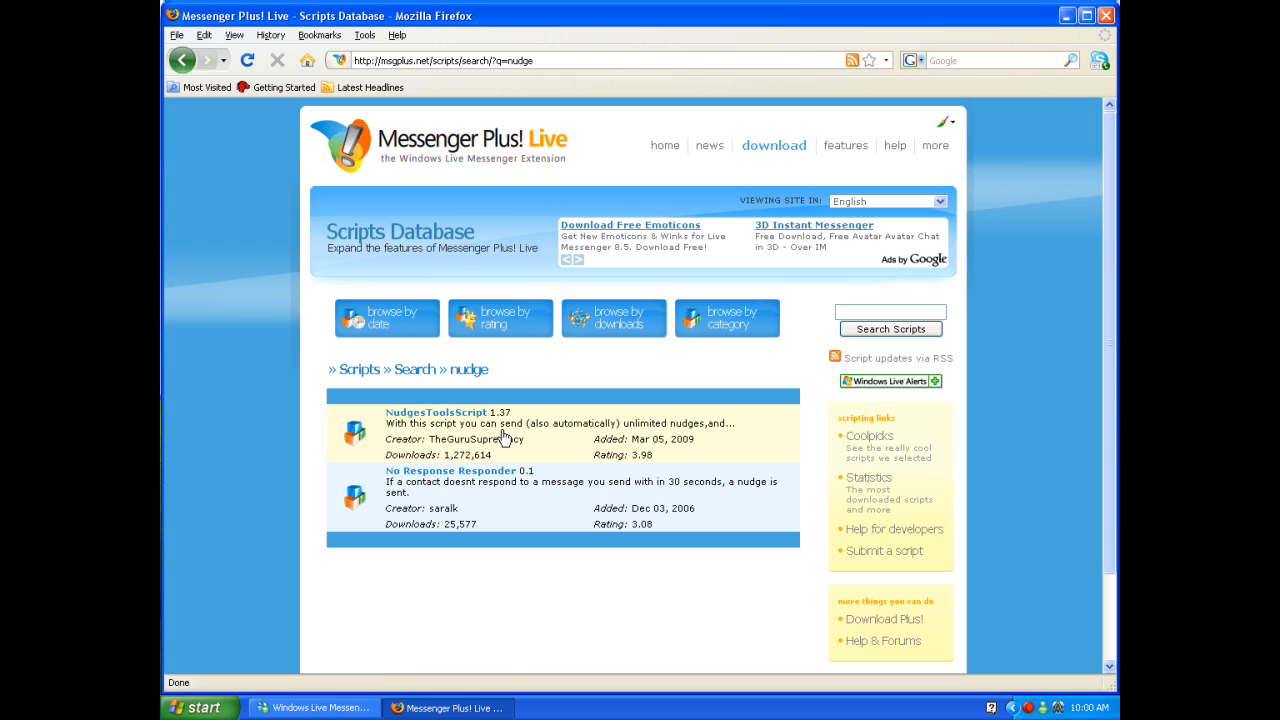
mouse_move(652, 437)
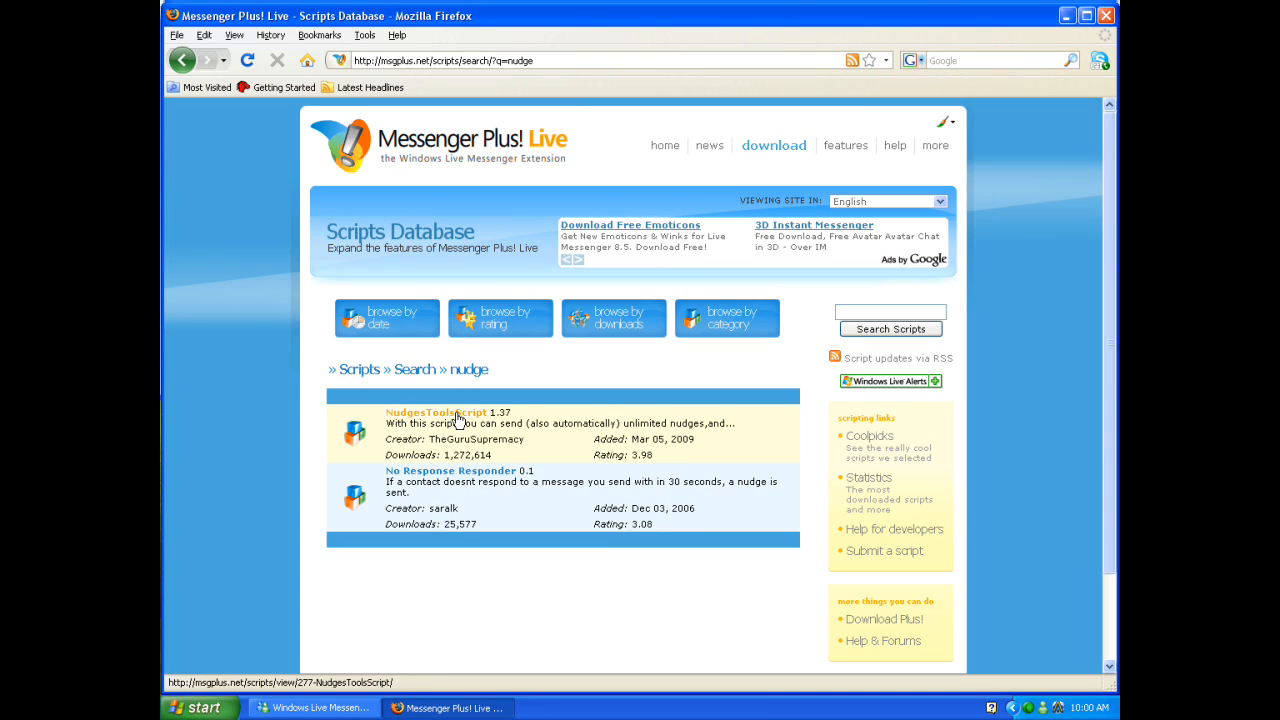
click(435, 412)
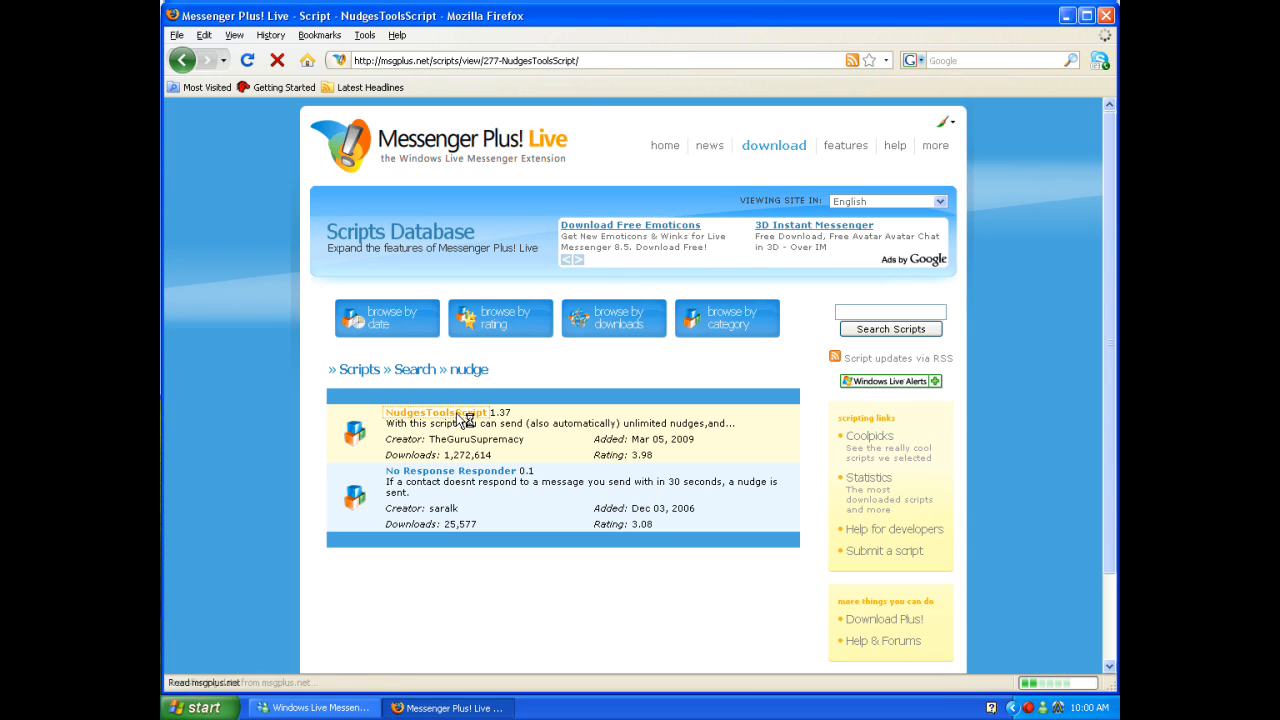
Step: Download NudgesToolsScript-1.37.plsc and dismiss the finished-downloads list
click(434, 412)
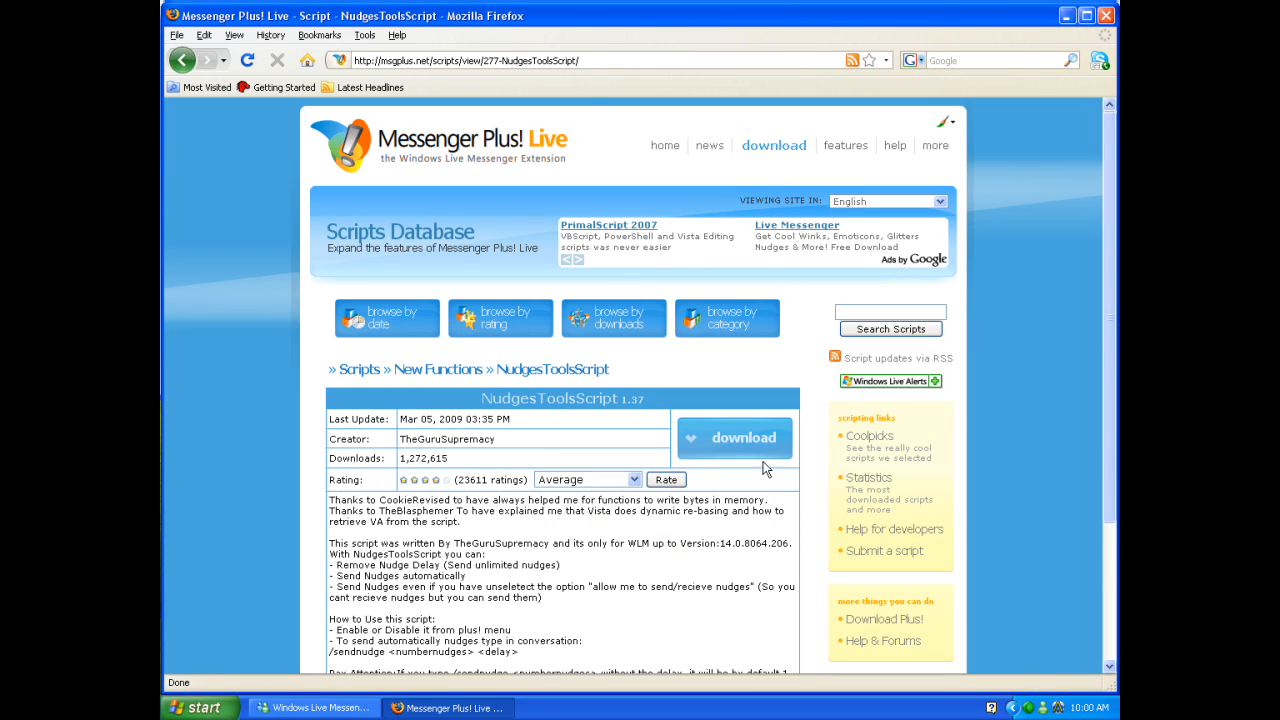
click(734, 438)
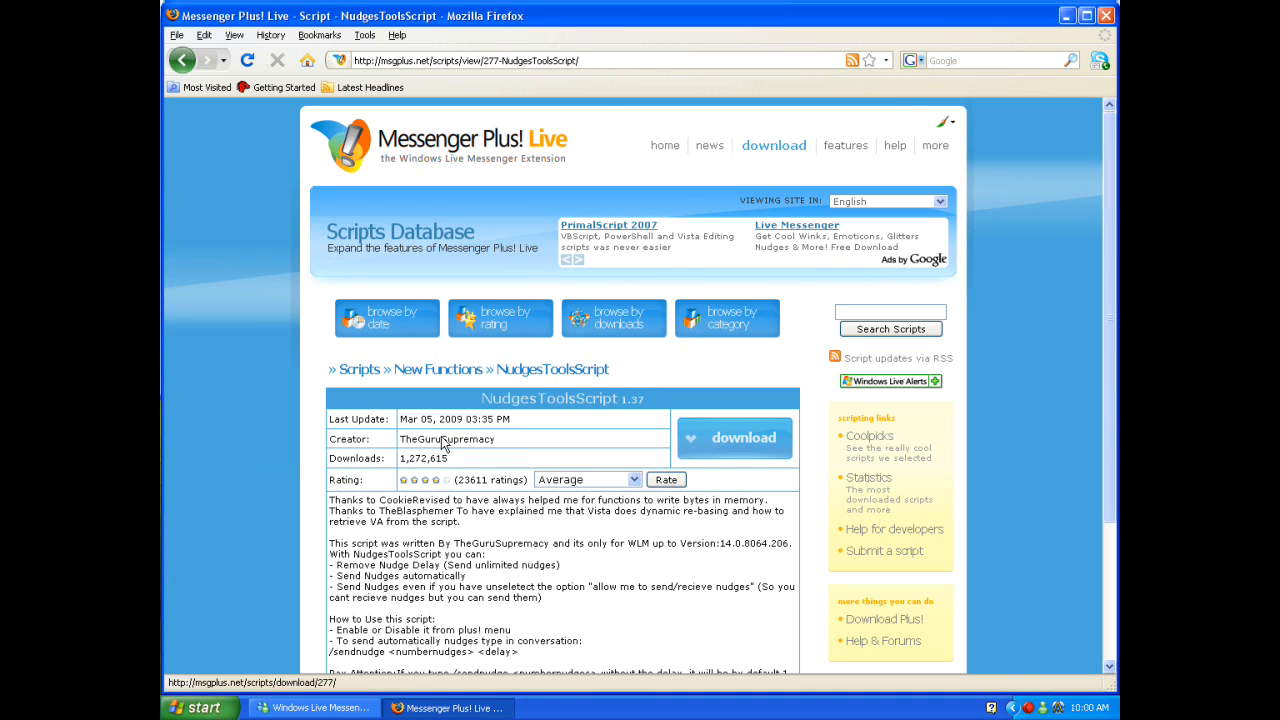
click(734, 438)
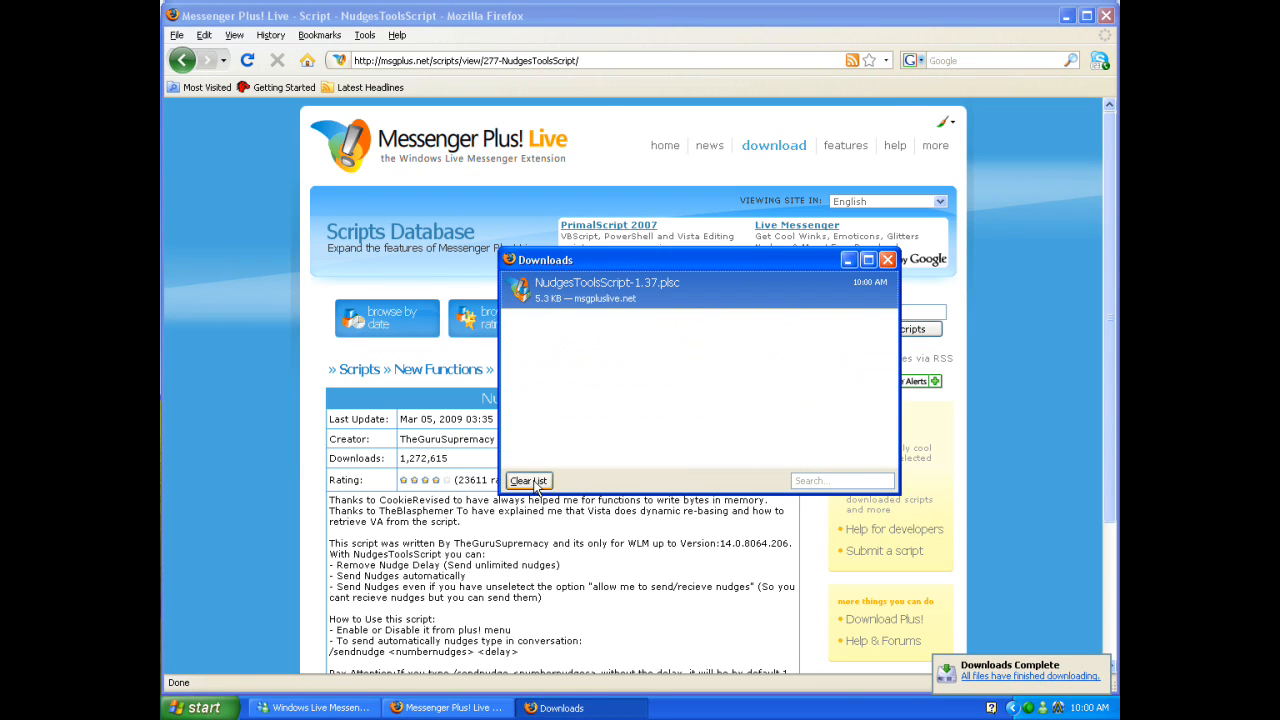
click(886, 259)
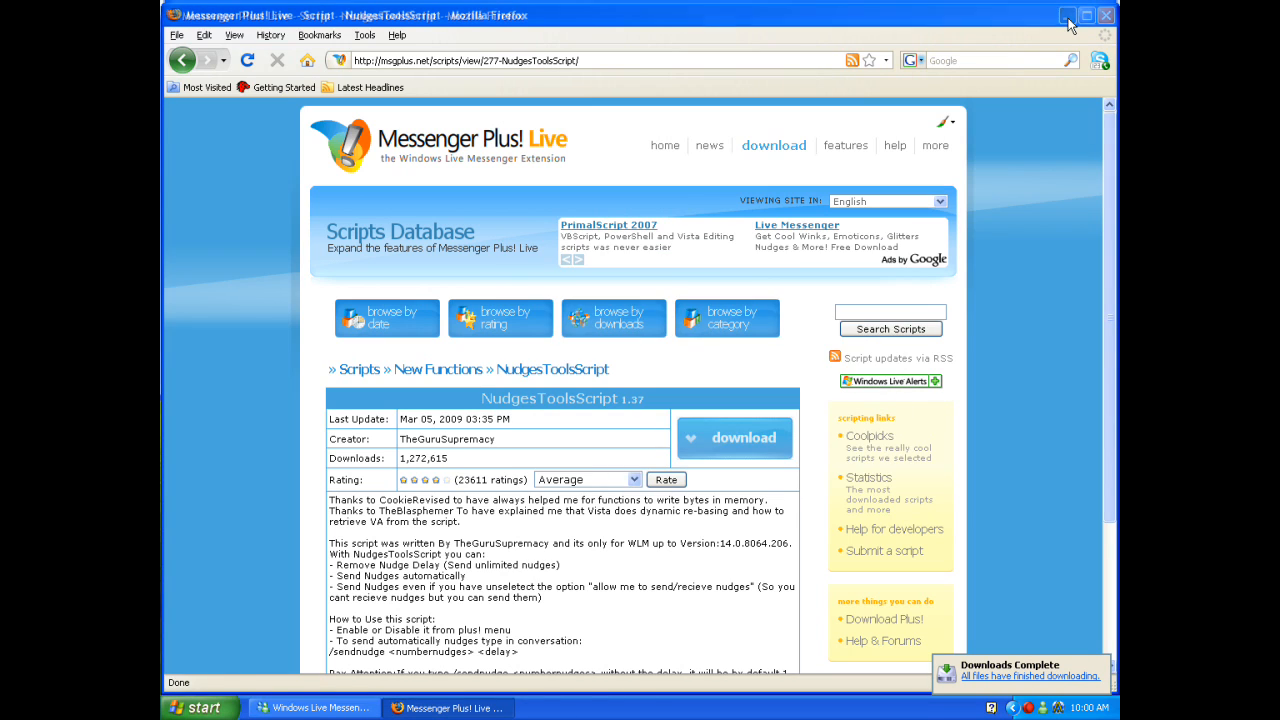
Step: Minimize Firefox and select the downloaded script file on the desktop
click(1106, 15)
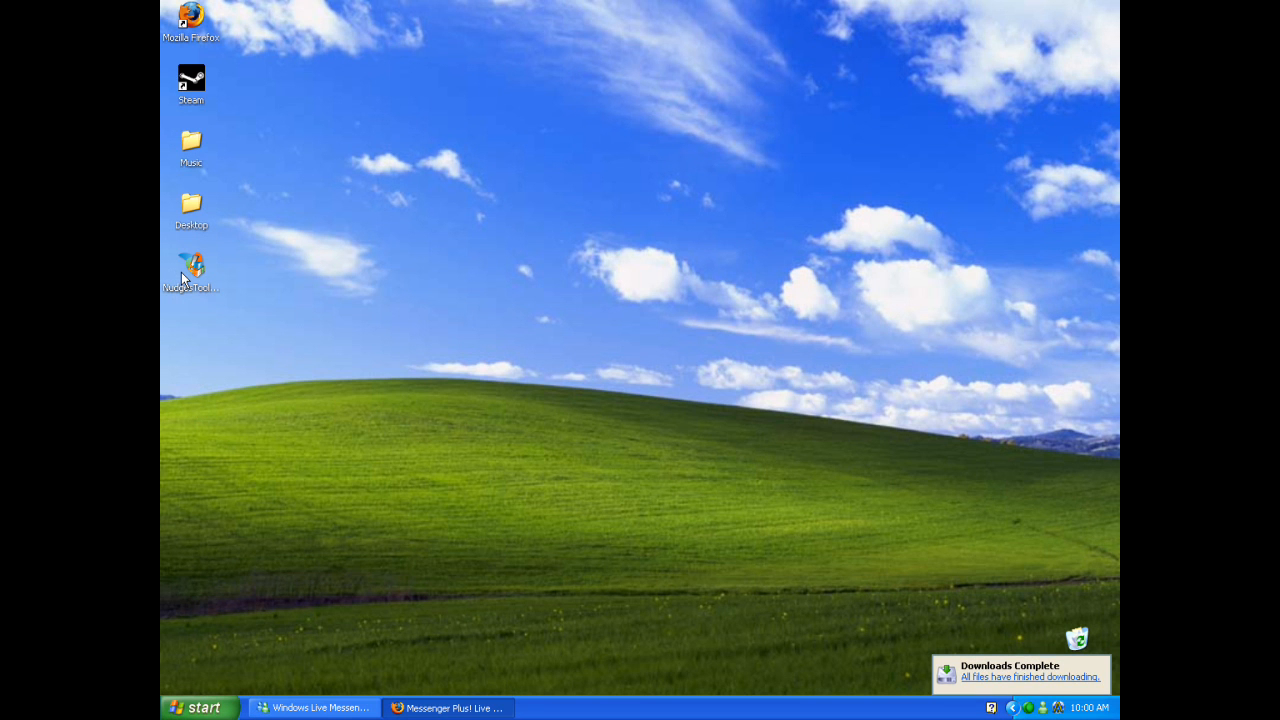
click(191, 268)
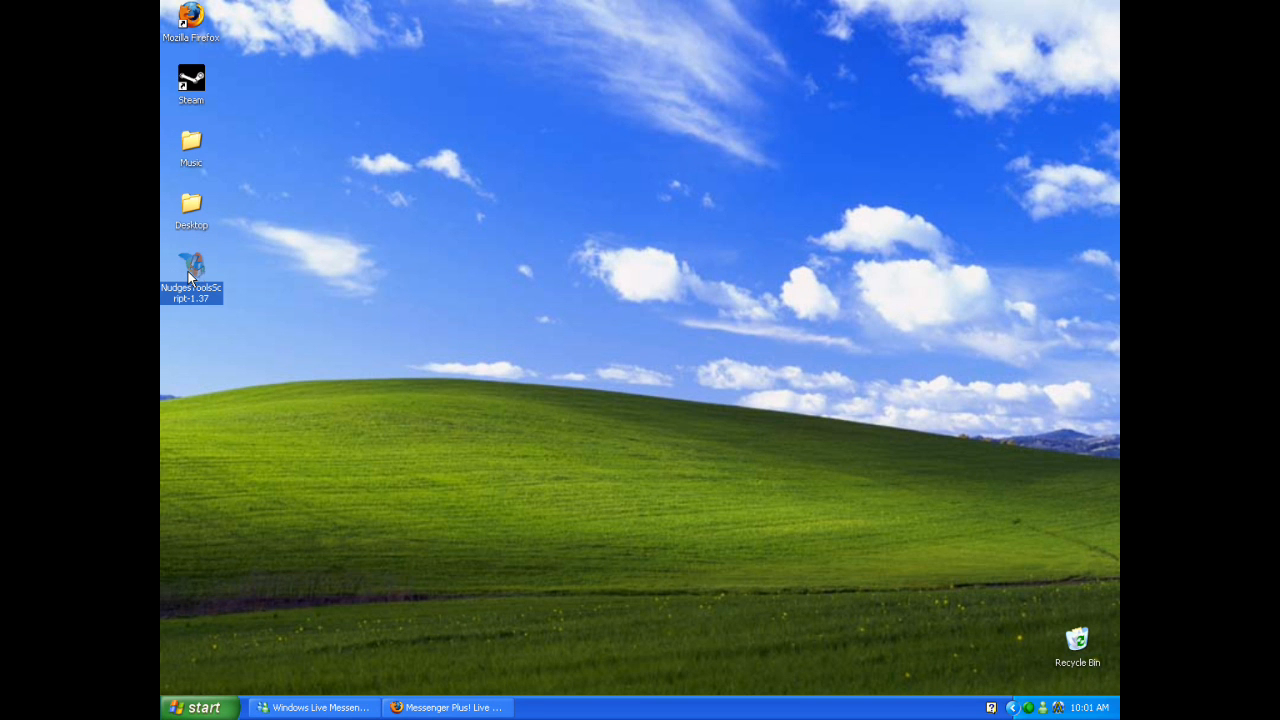
Step: Run the .plsc file, accept responsibility for installing it, and import NudgesToolsScript 1.37
double_click(191, 267)
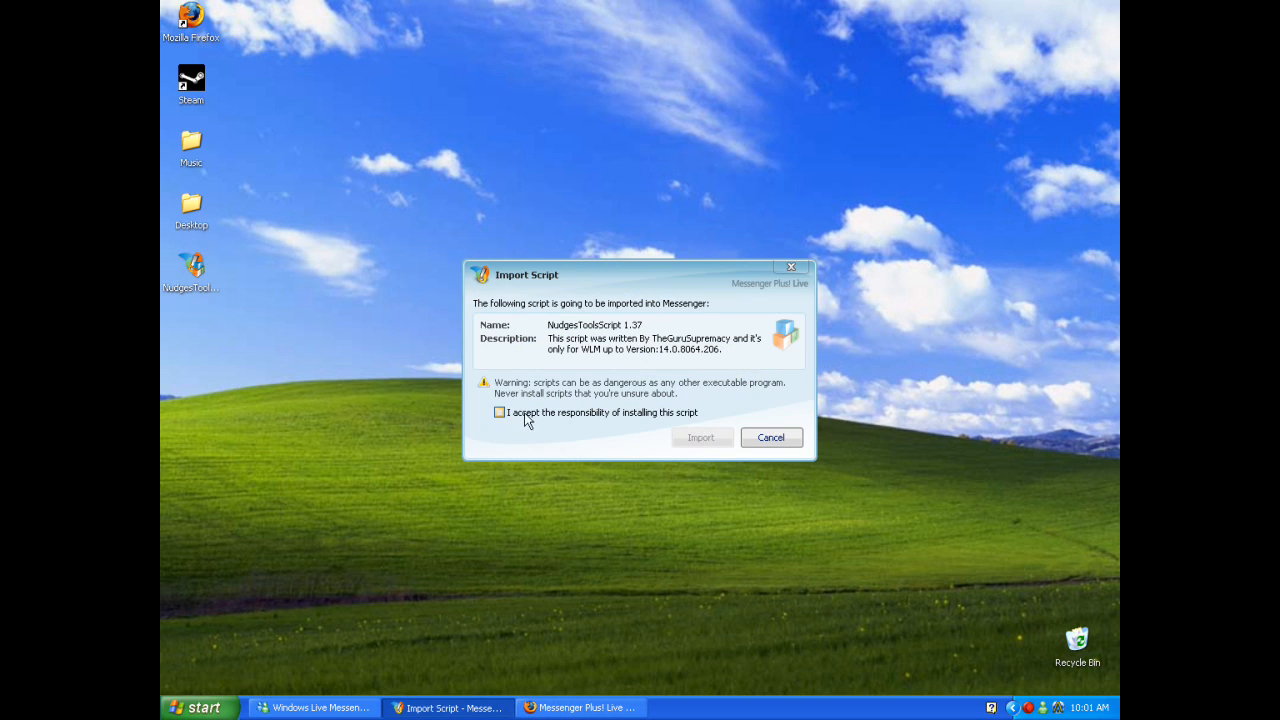
mouse_move(538, 416)
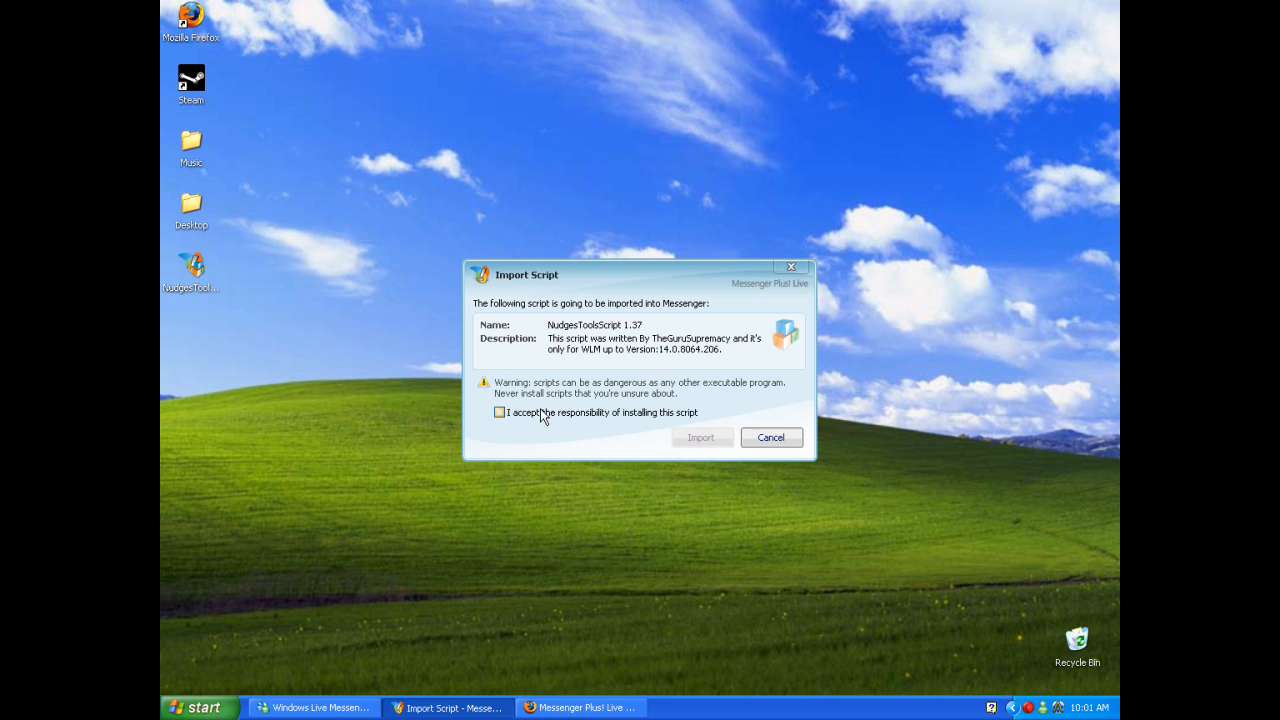
click(500, 412)
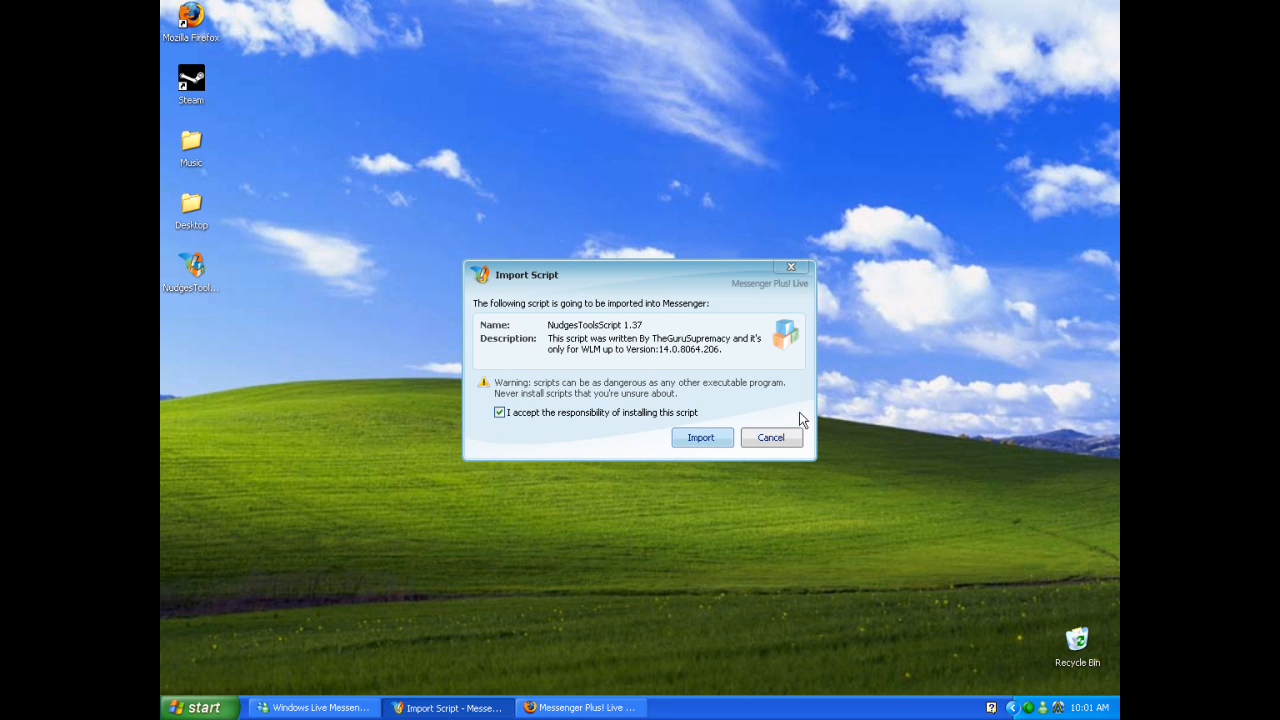
click(701, 437)
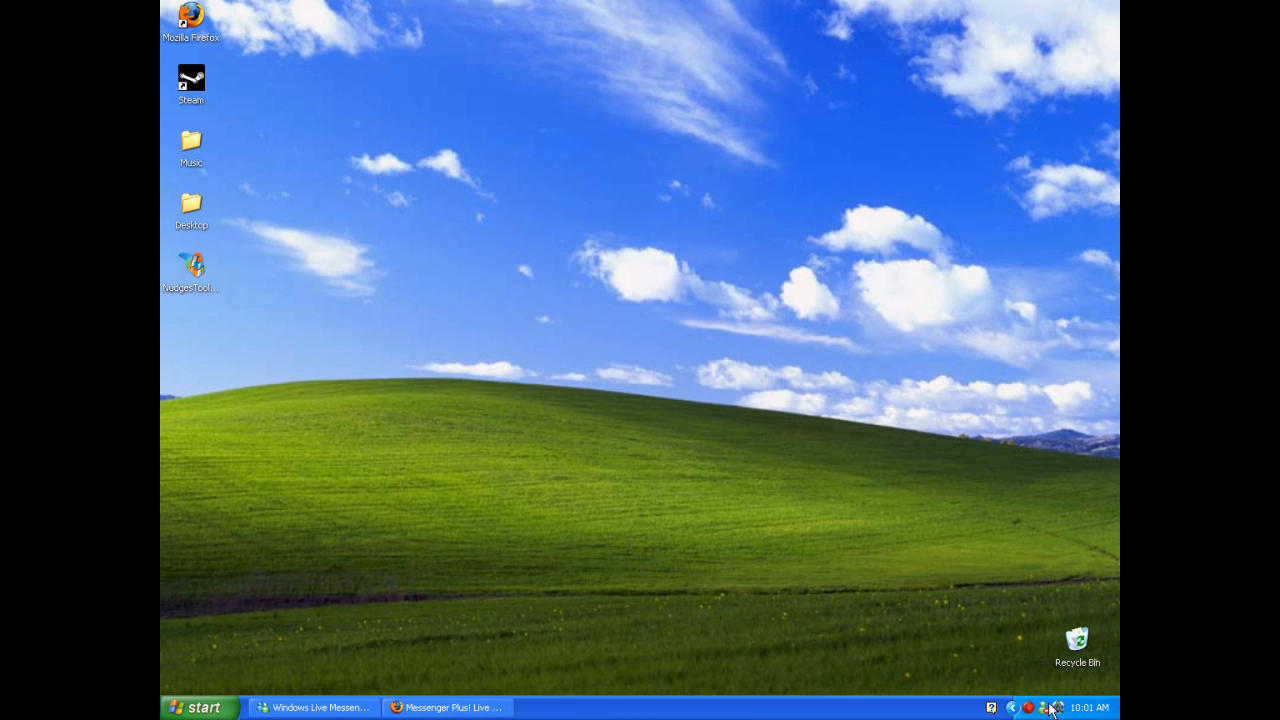
Step: From the Messenger Plus! Features menu, disable NudgesToolsScript then enable it again
click(191, 267)
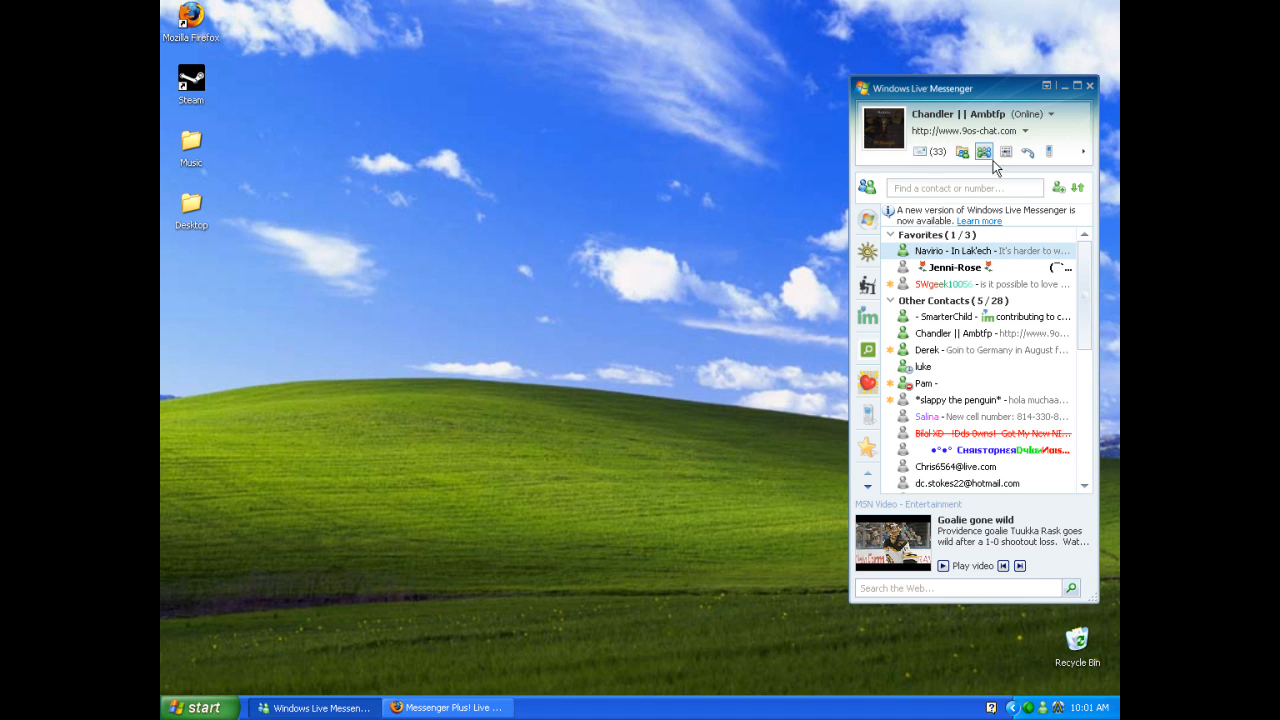
mouse_move(1083, 152)
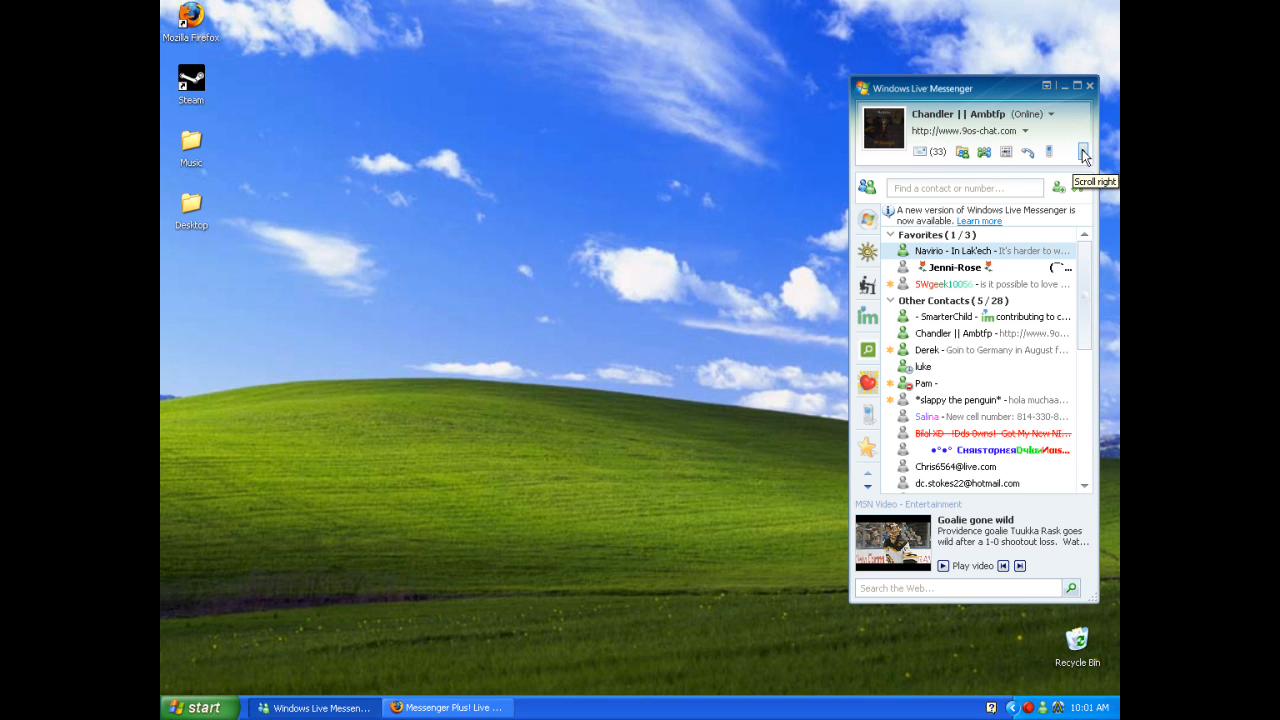
click(1084, 152)
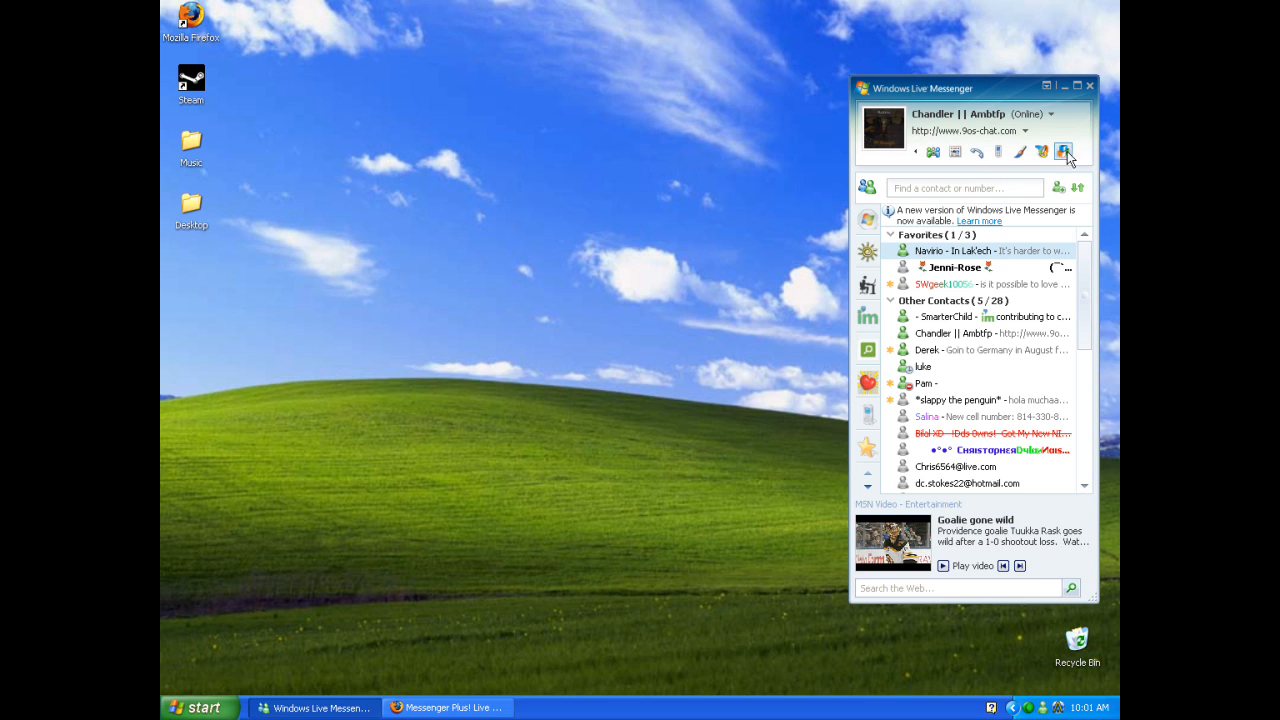
mouse_move(1063, 152)
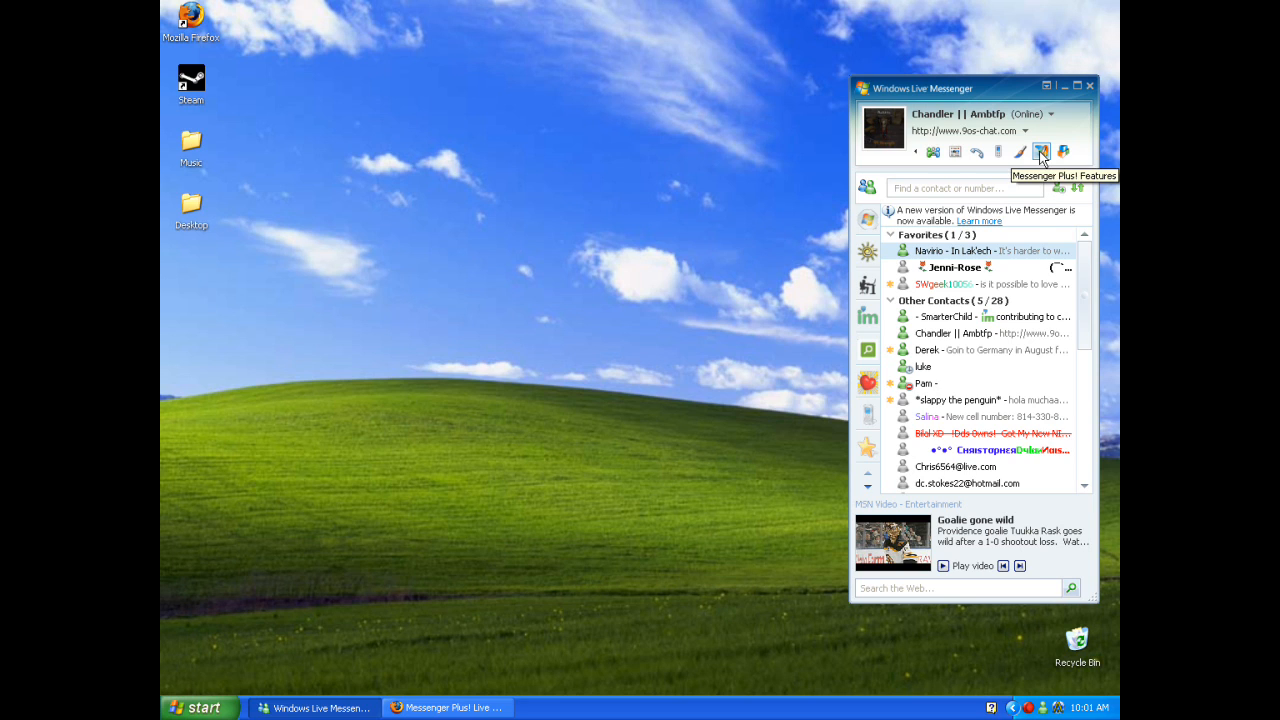
click(1041, 151)
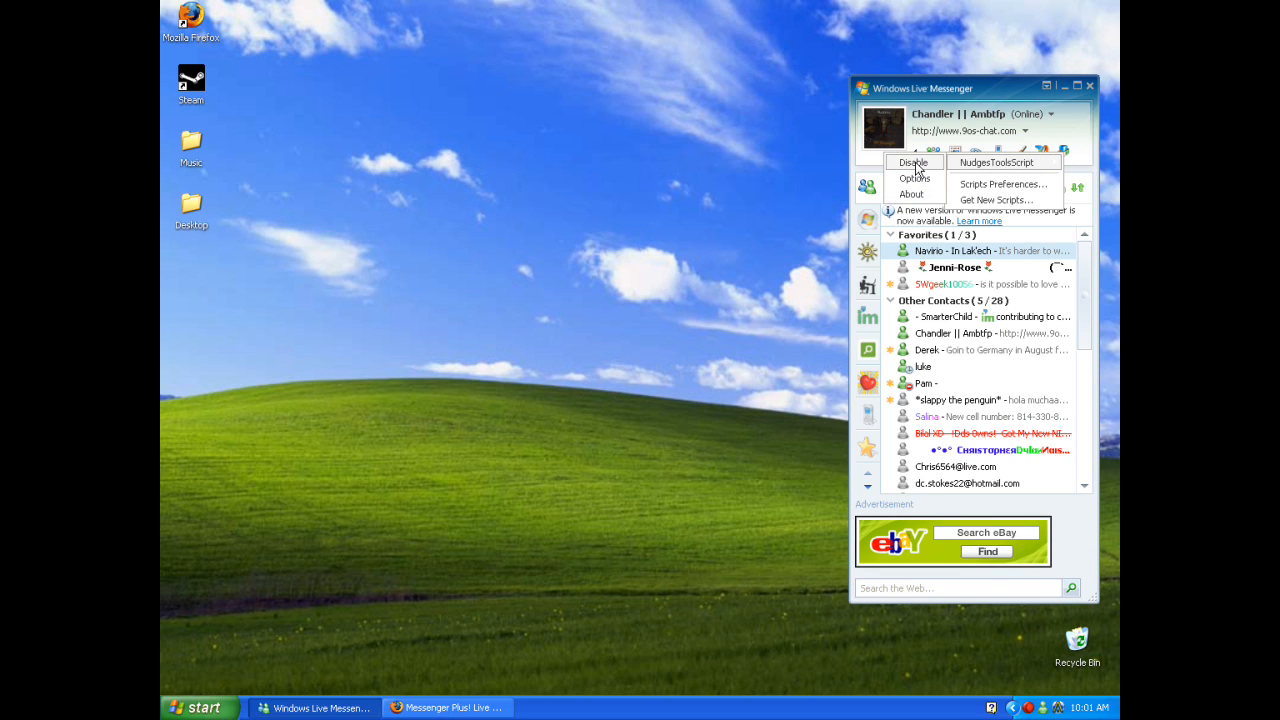
click(911, 162)
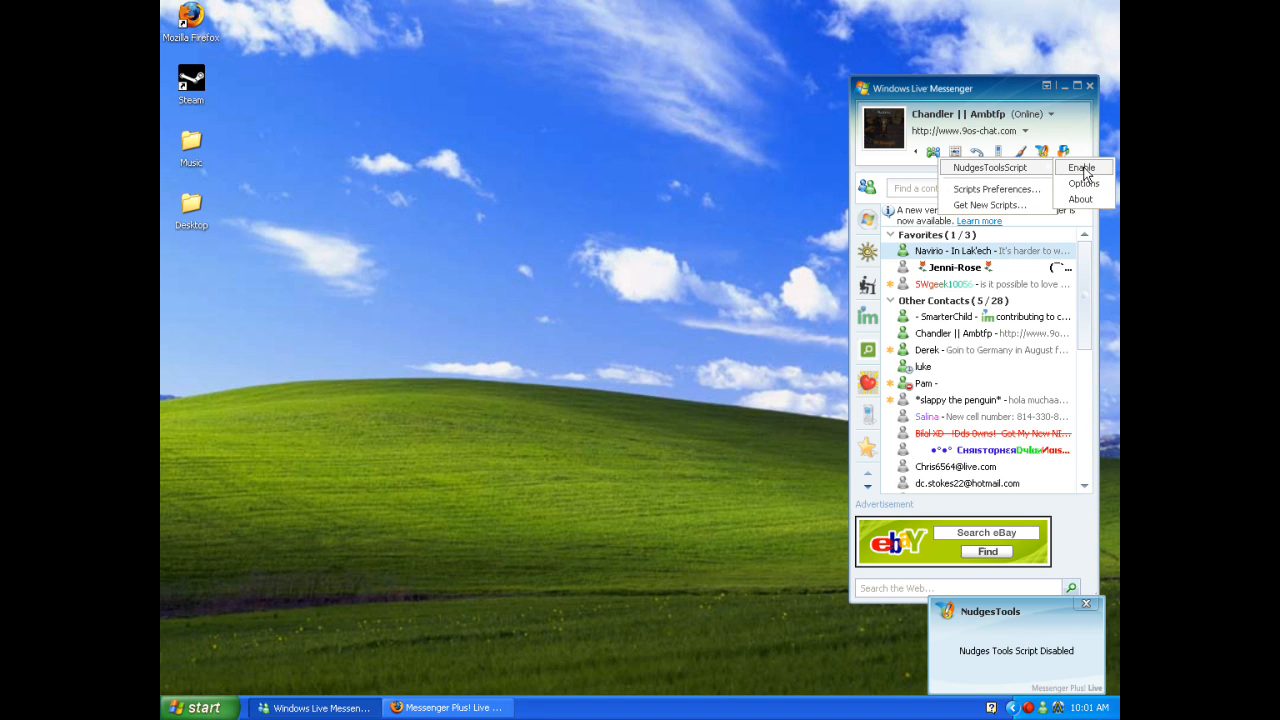
click(1081, 167)
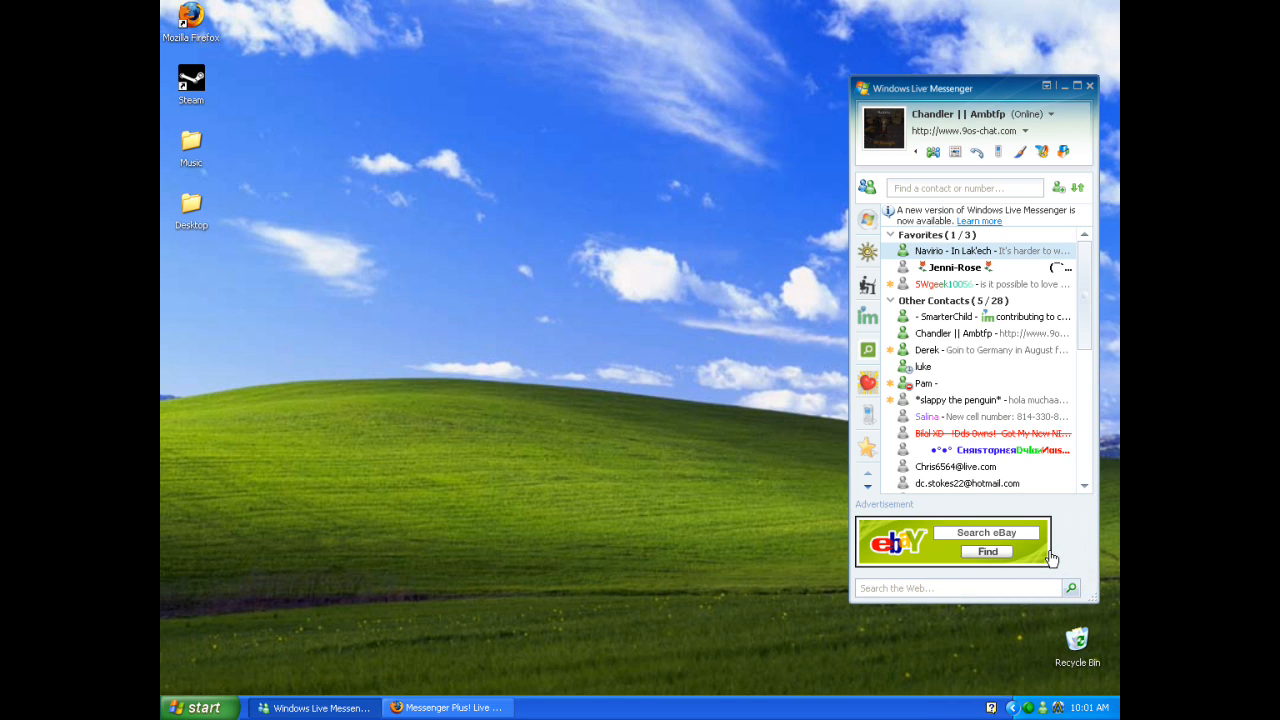
mouse_move(763, 488)
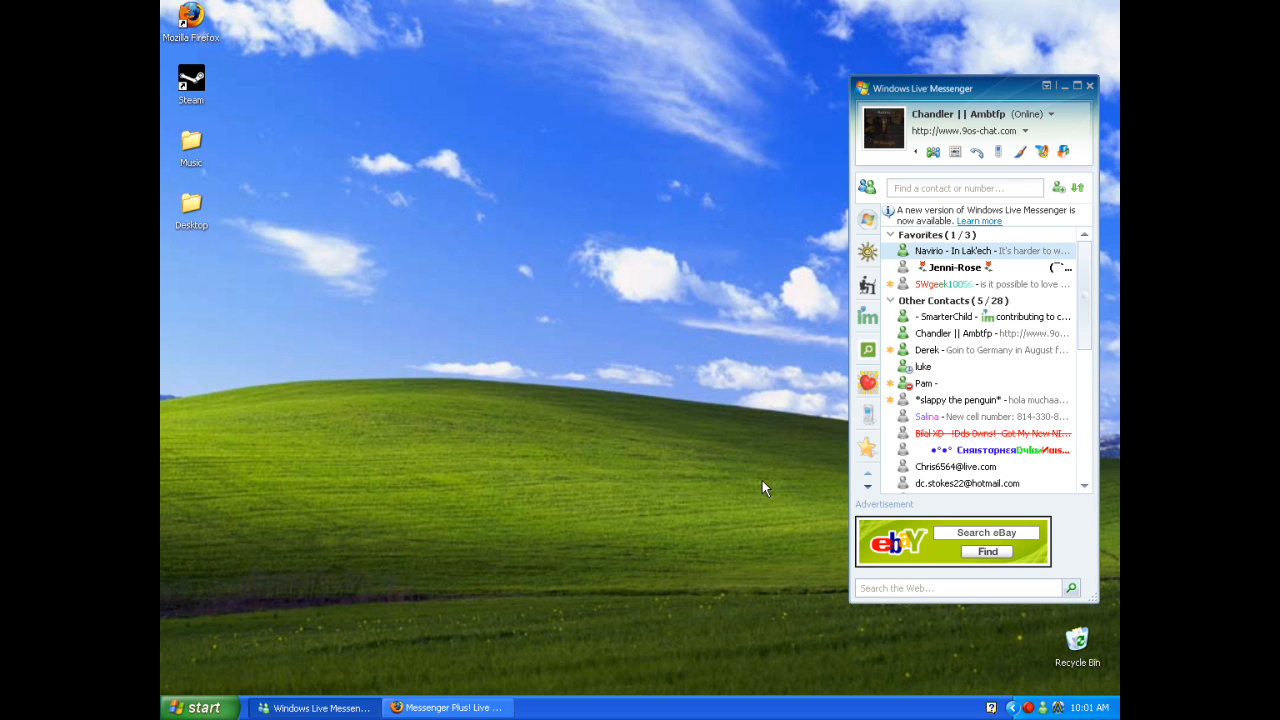
Step: Send '/sendnudge 10' to SmarterChild to nudge repeatedly, then close the chat
double_click(944, 316)
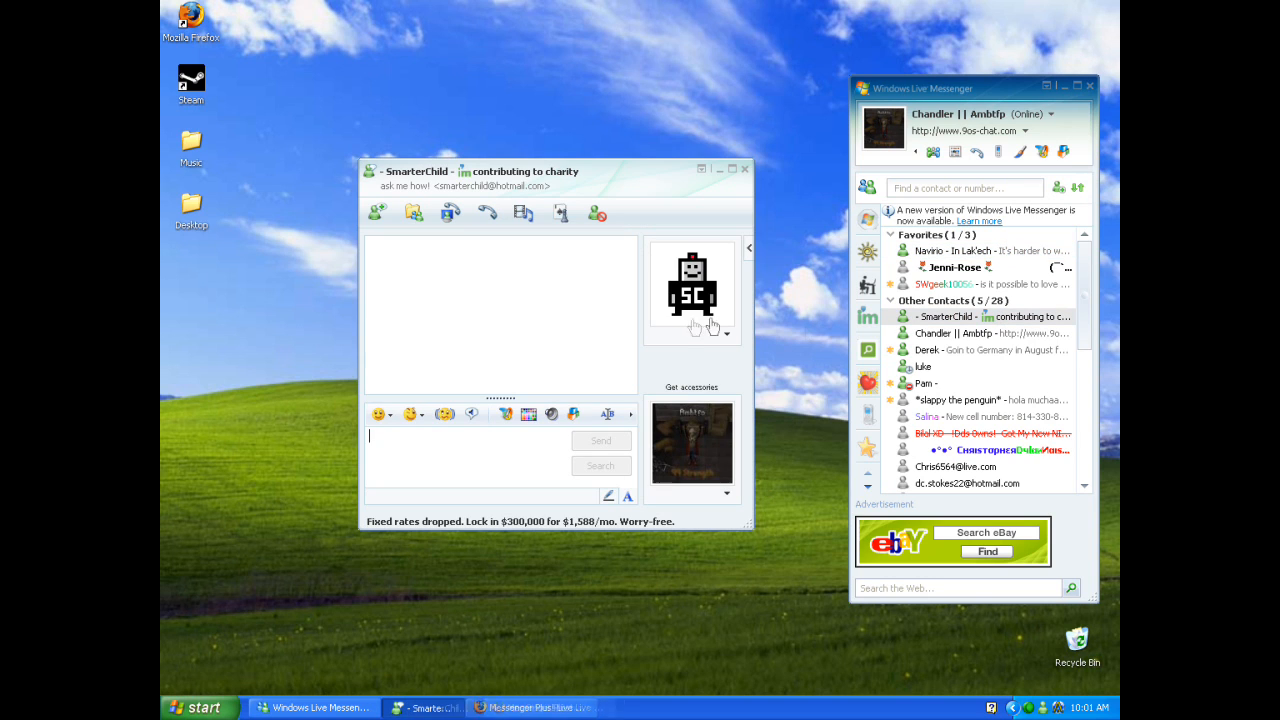
click(445, 414)
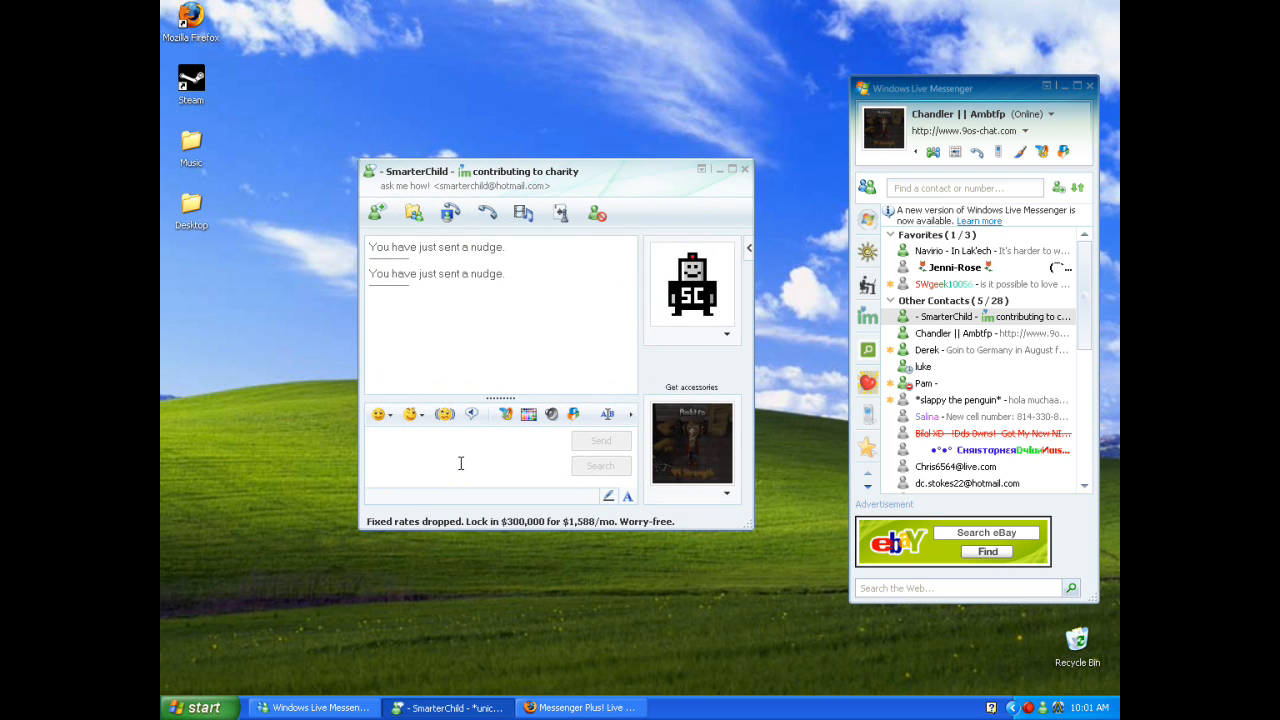
text(/)
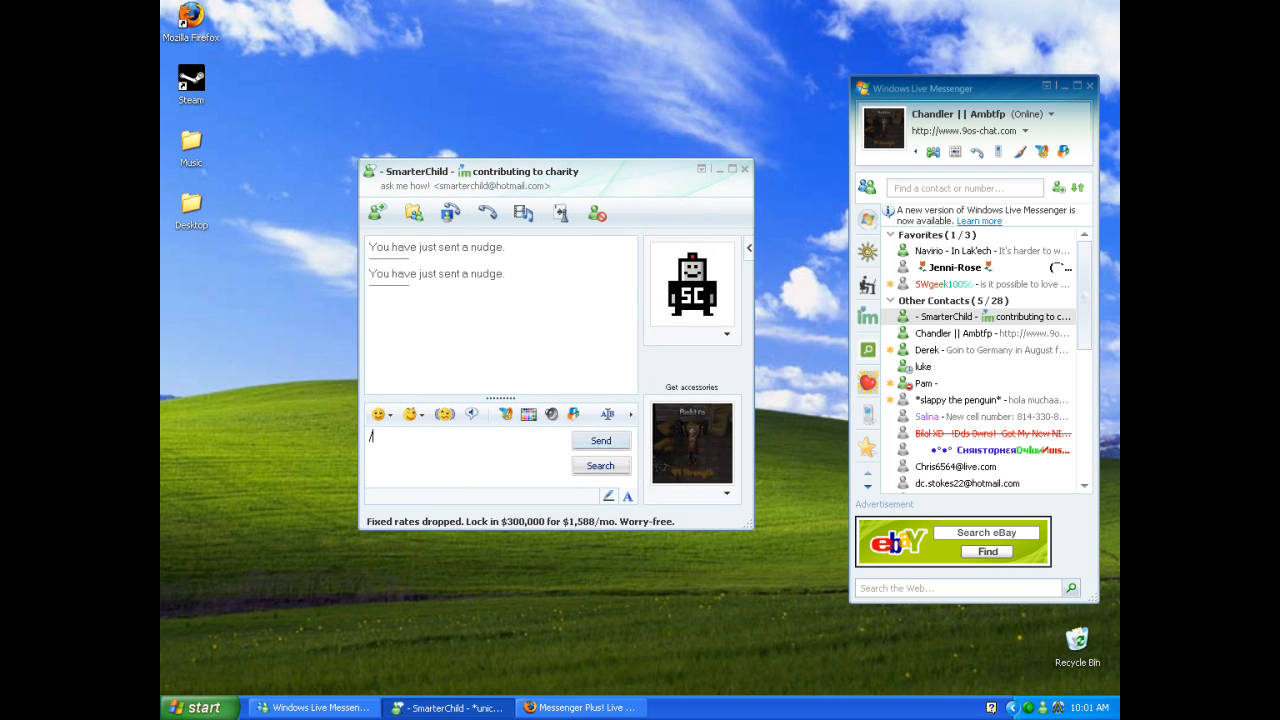
text(sendnudge)
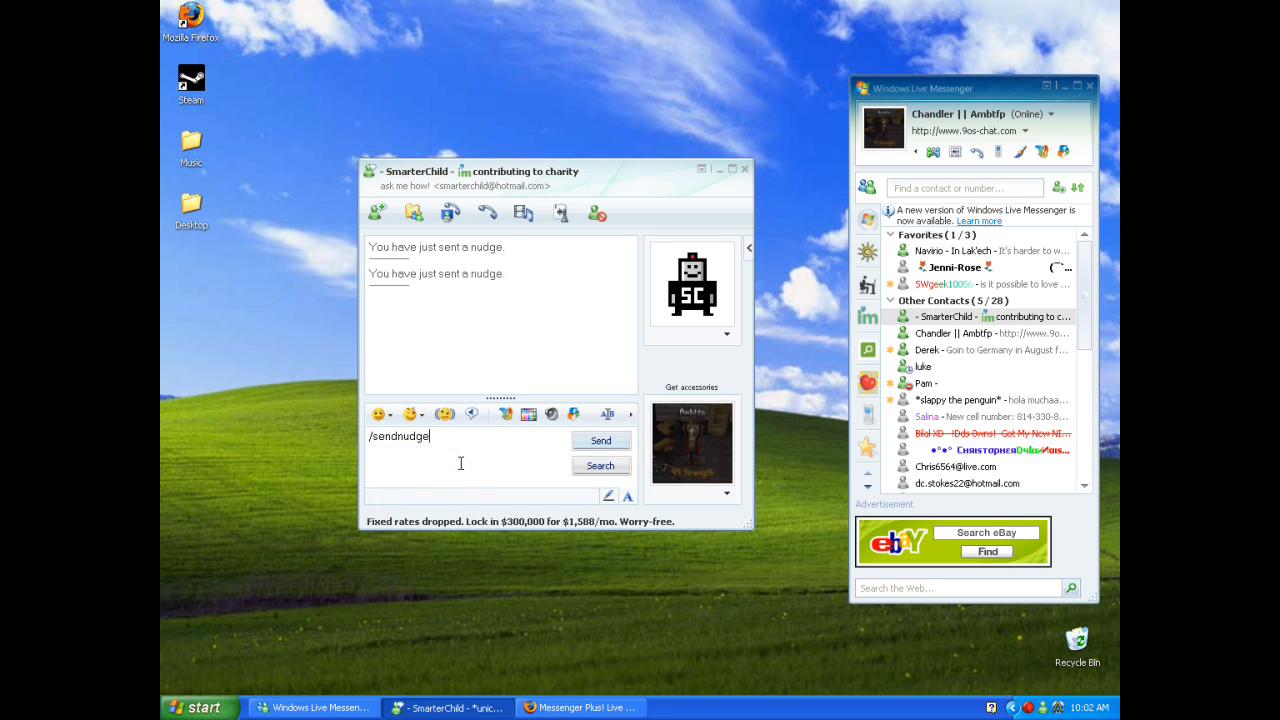
text(10)
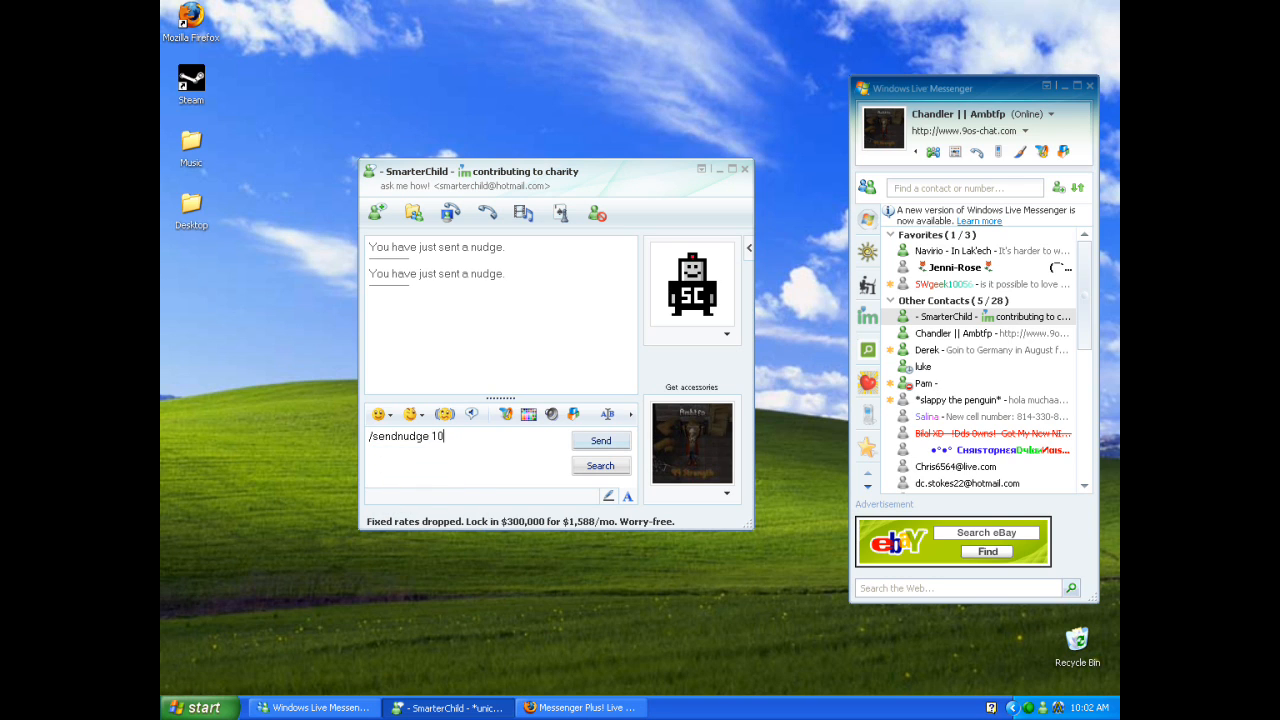
click(600, 440)
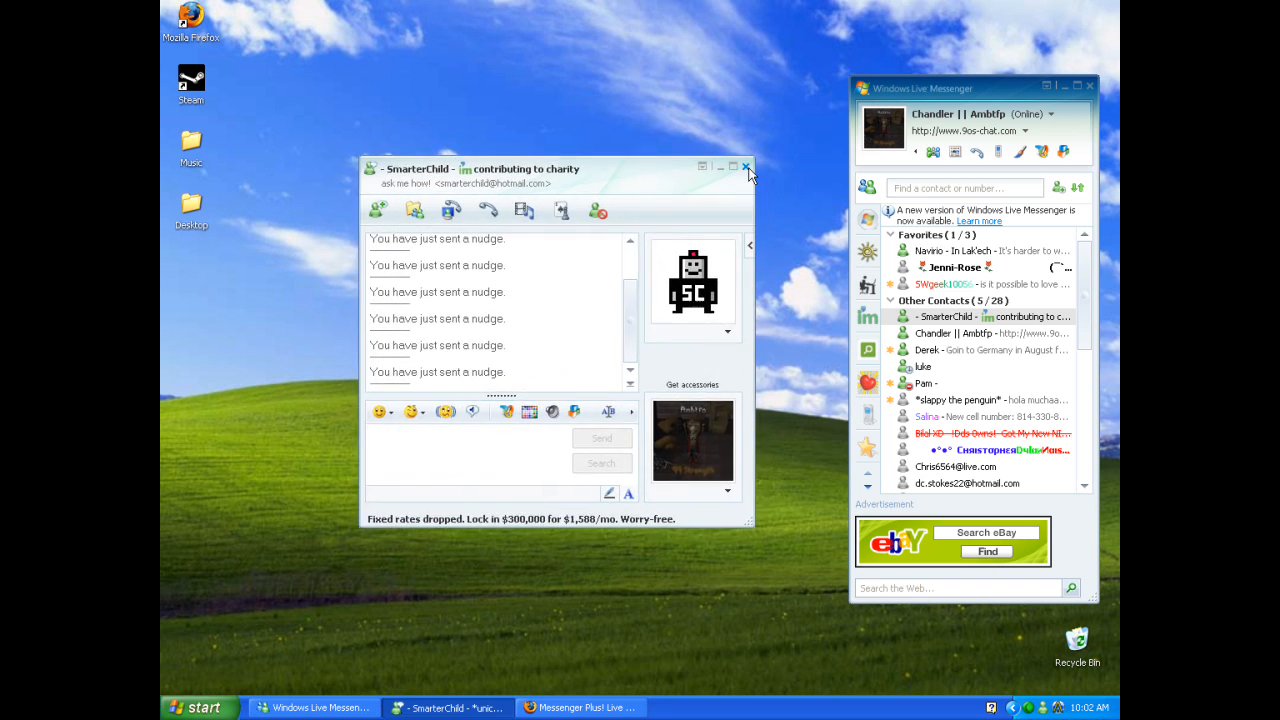
click(747, 167)
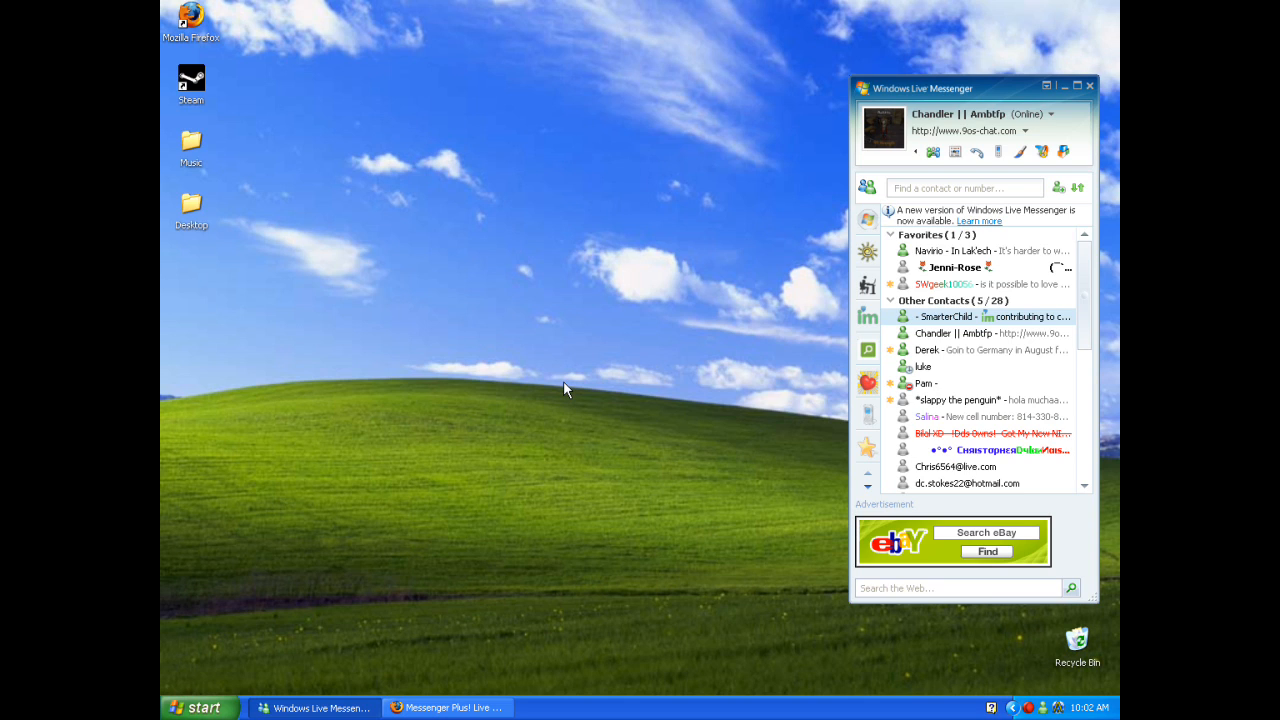
mouse_move(815, 490)
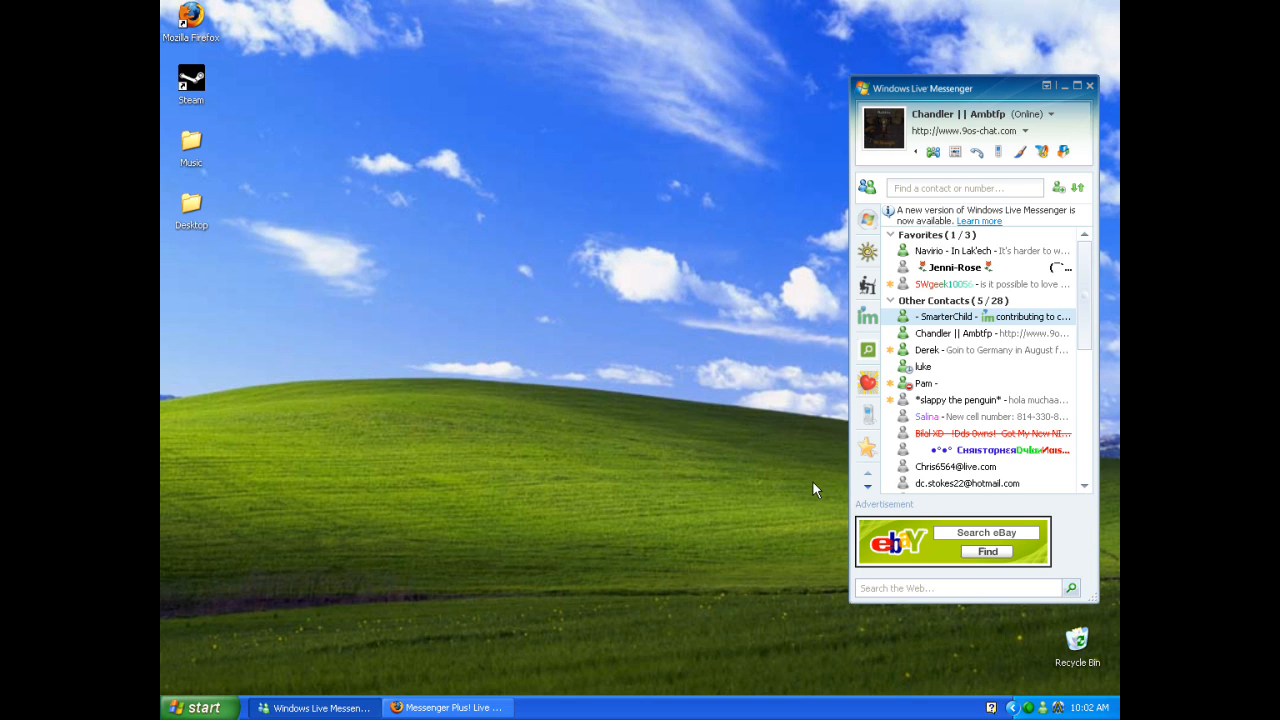